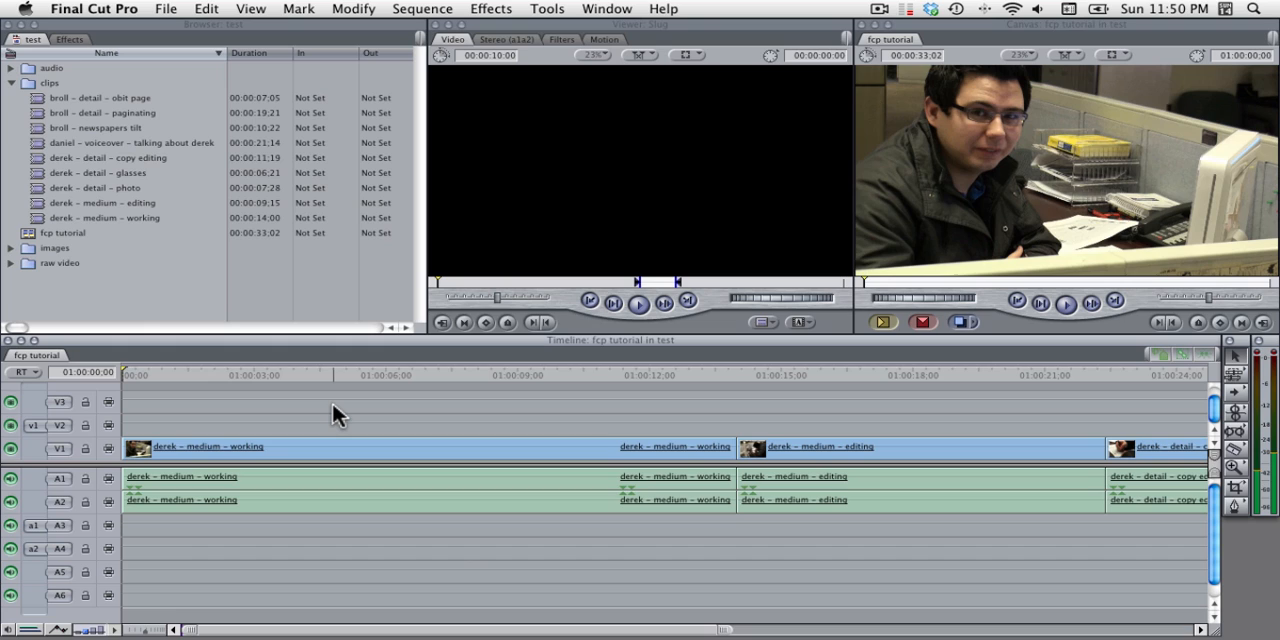
{"action": "mouse_move", "coordinate": [170, 542]}
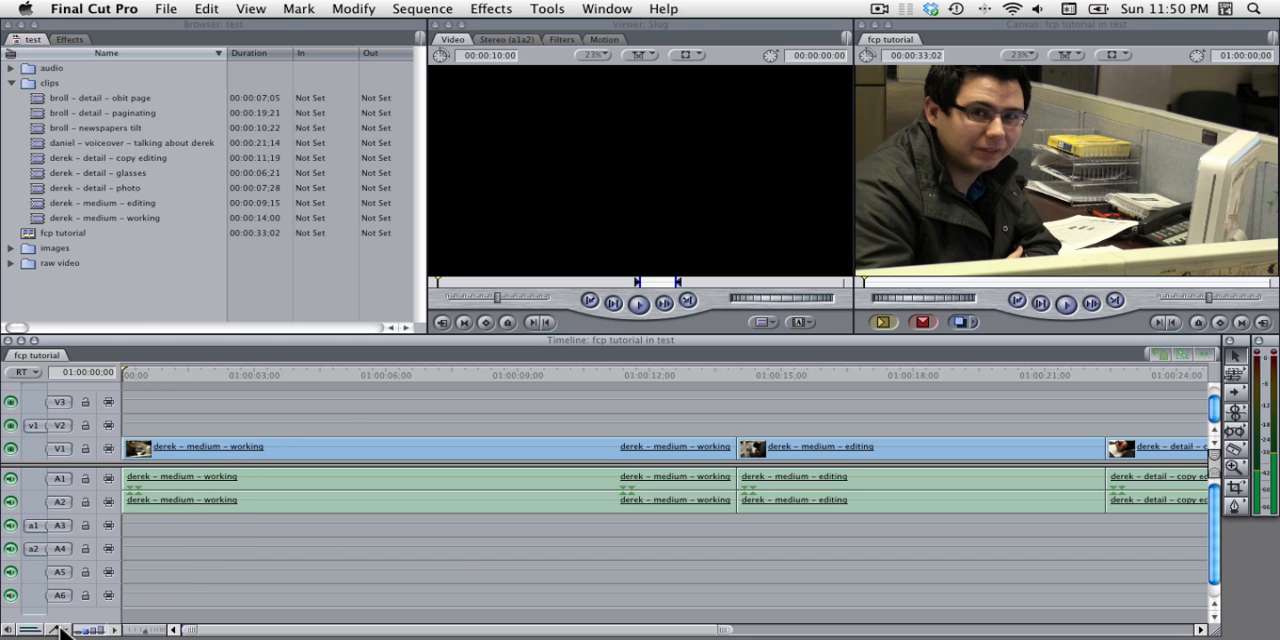
{"action": "mouse_move", "coordinate": [60, 629]}
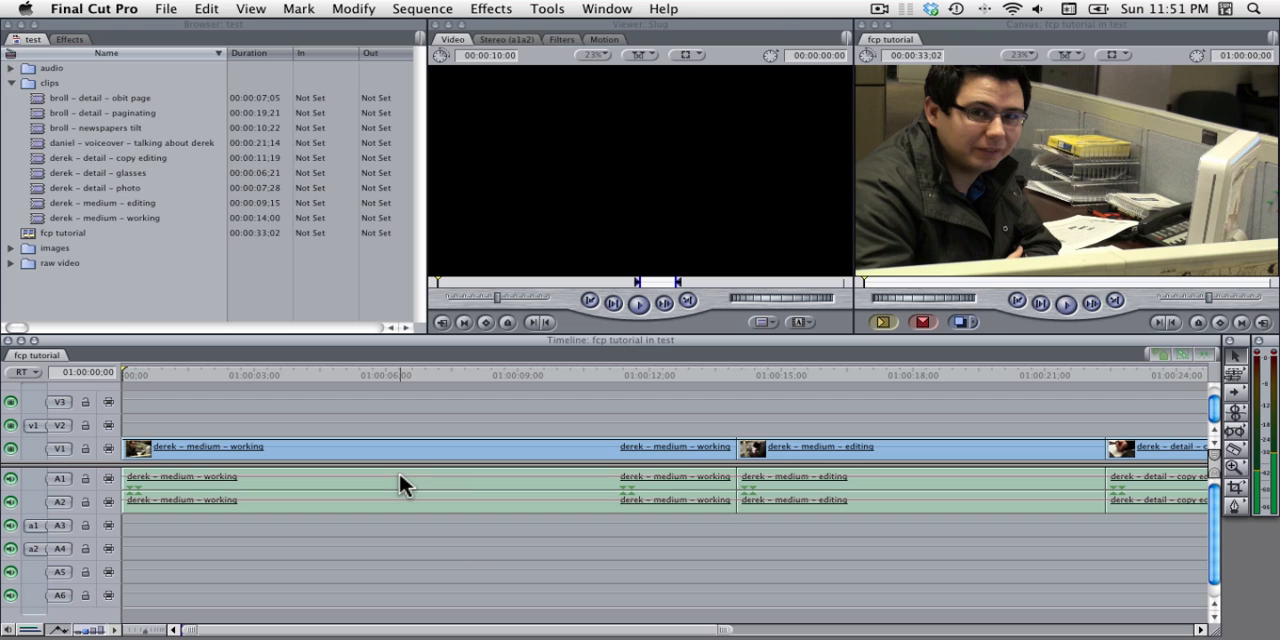
{"action": "mouse_move", "coordinate": [388, 461]}
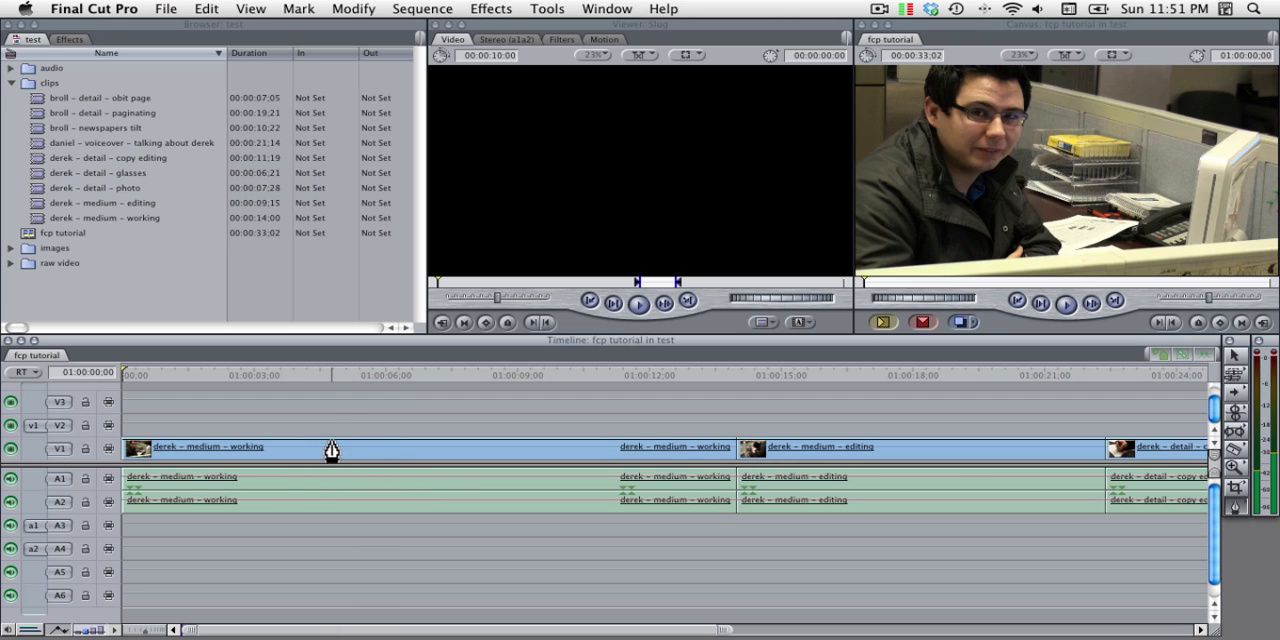
Add an opacity keyframe on V1 and shape the A1/A2 volume keyframes, dipping to silence then back to 12 dB.
{"action": "left_click", "coordinate": [383, 447]}
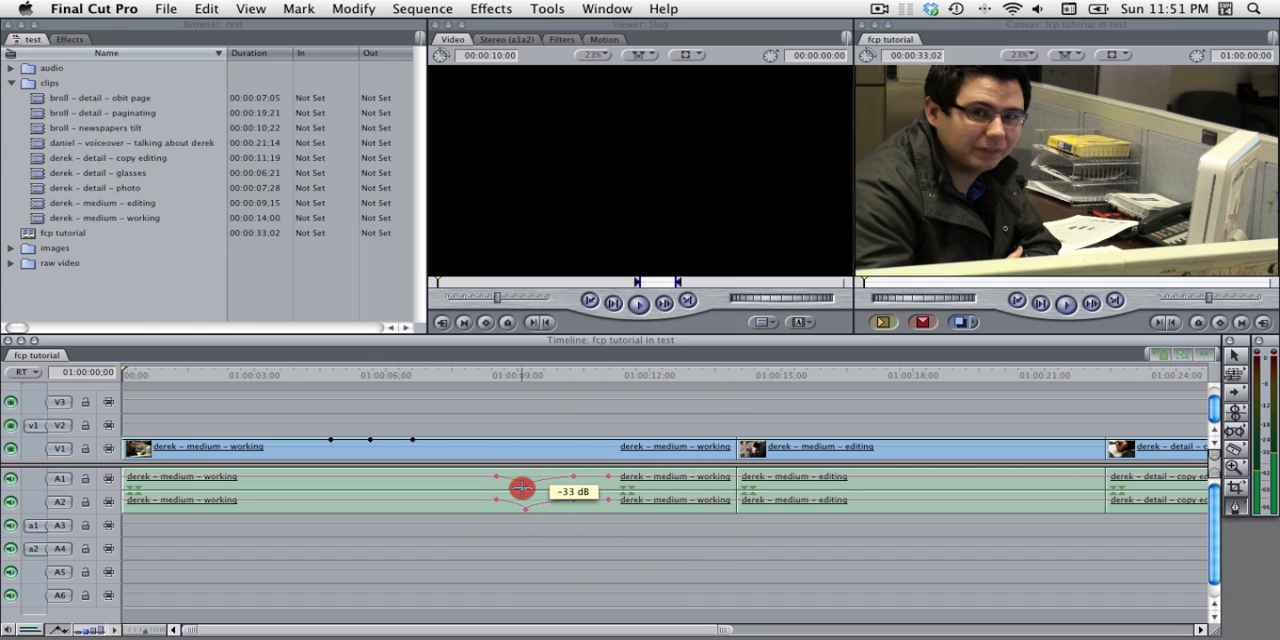
{"action": "left_click_drag", "start_coordinate": [522, 490], "coordinate": [525, 472]}
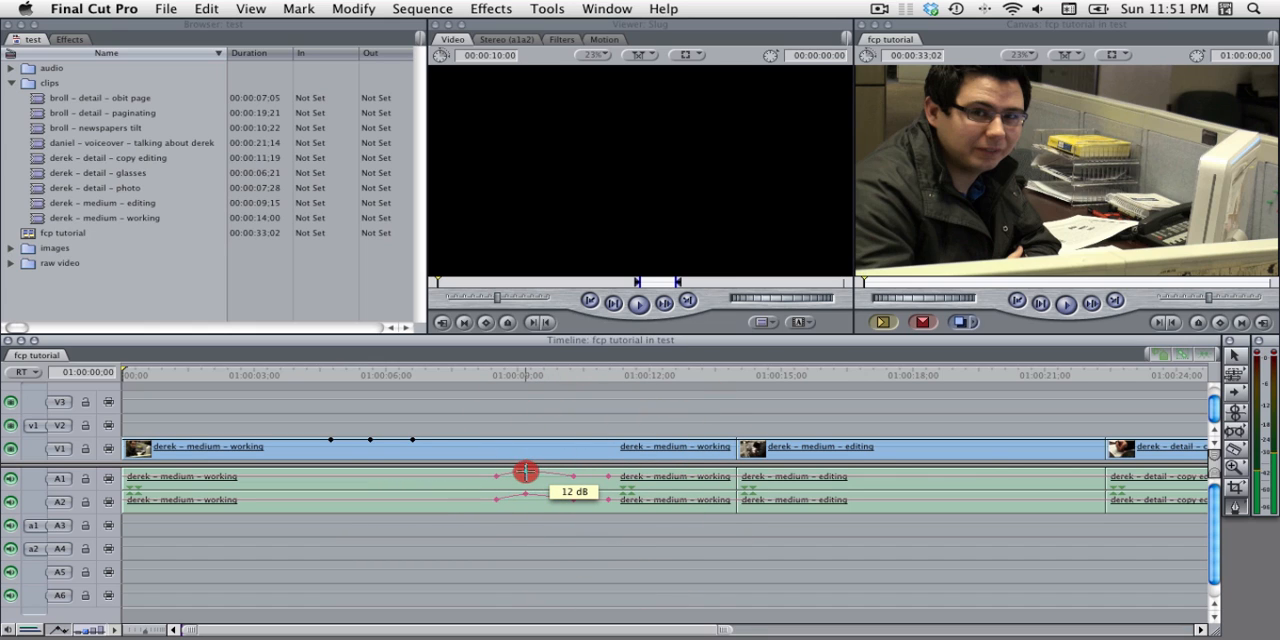
{"action": "left_click_drag", "start_coordinate": [525, 471], "coordinate": [525, 480]}
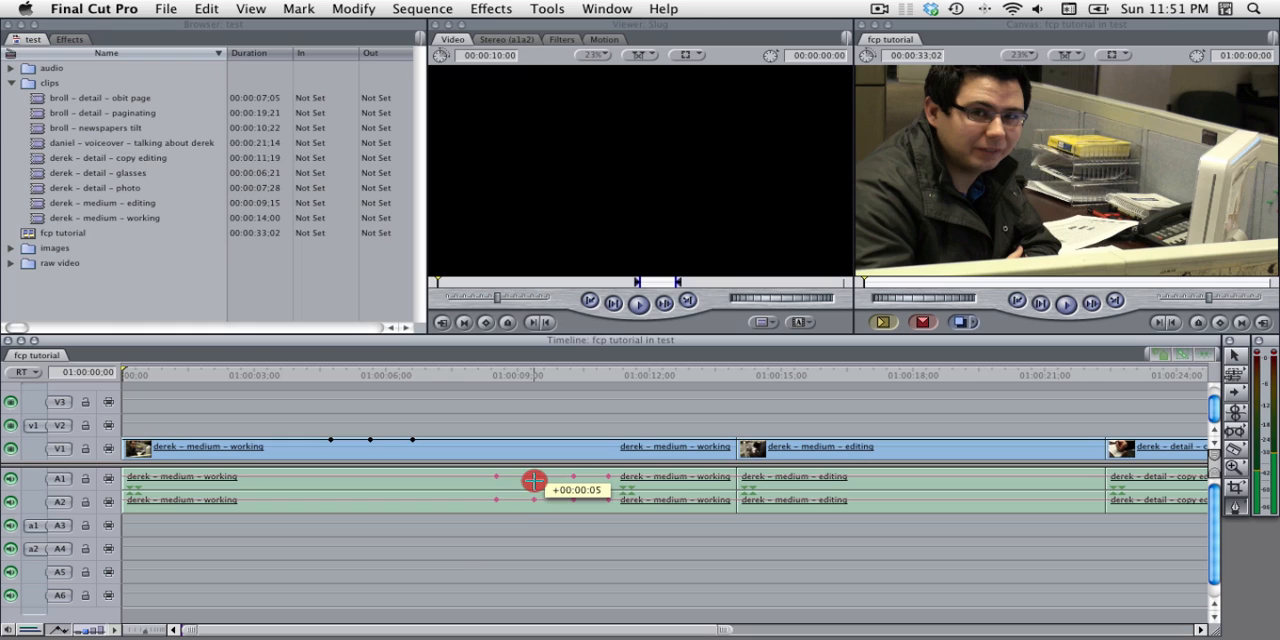
{"action": "left_click_drag", "start_coordinate": [533, 481], "coordinate": [527, 505]}
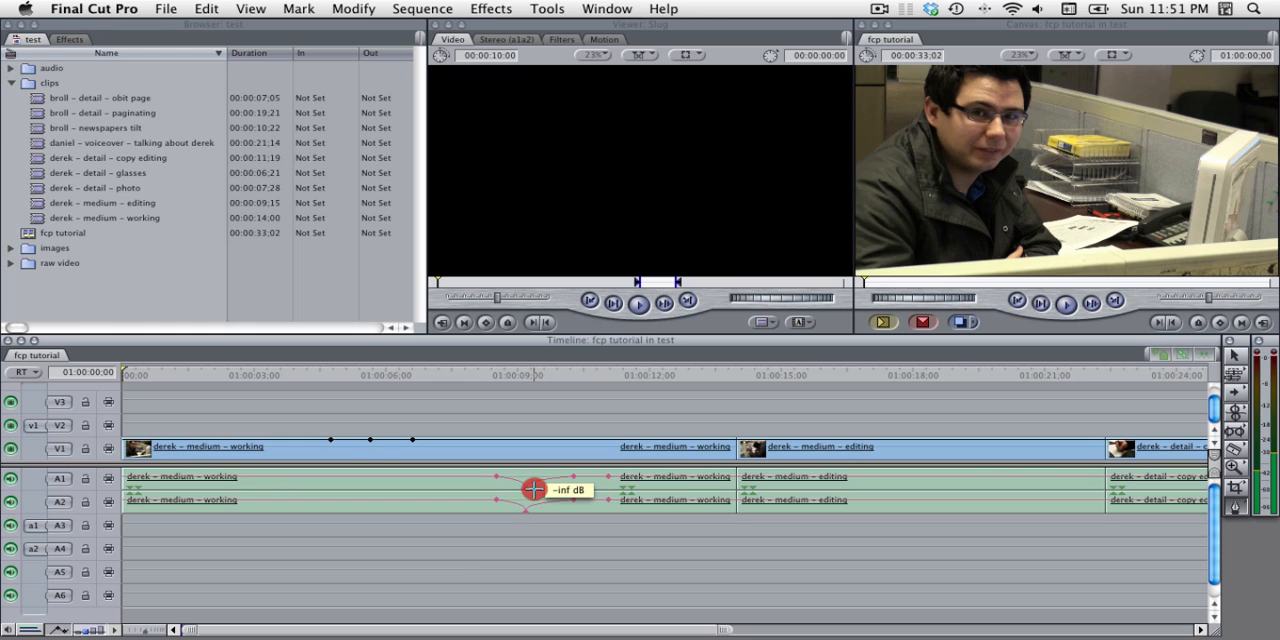
{"action": "left_click_drag", "start_coordinate": [533, 490], "coordinate": [528, 468]}
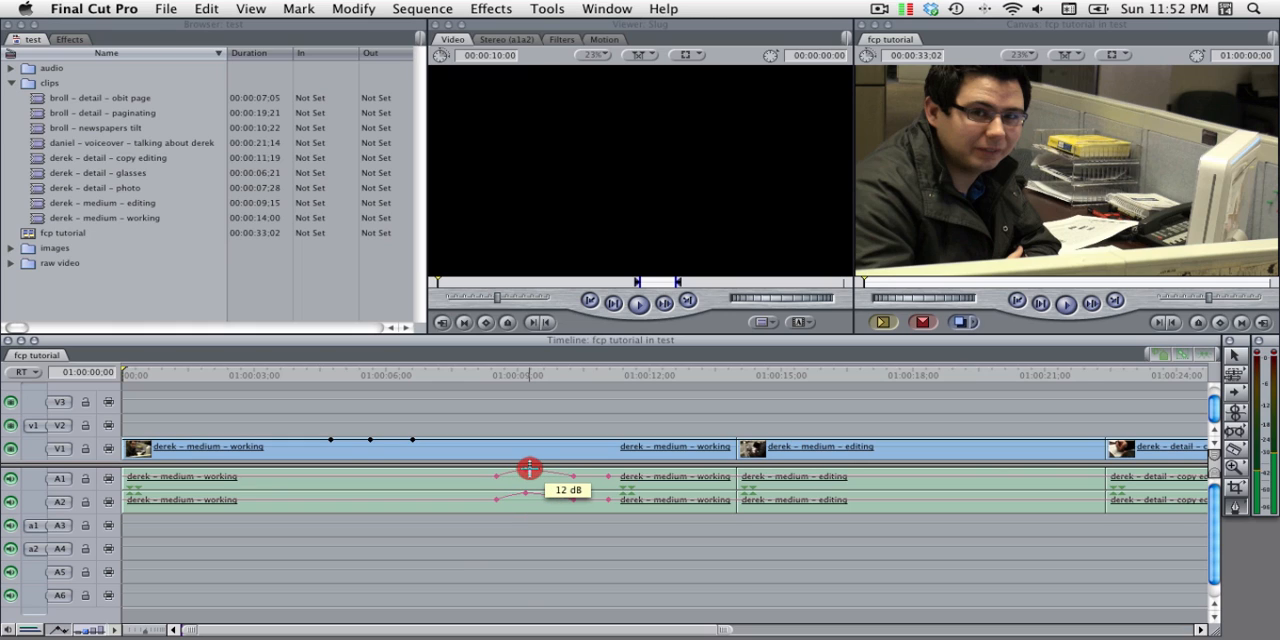
{"action": "left_click_drag", "start_coordinate": [529, 469], "coordinate": [529, 477]}
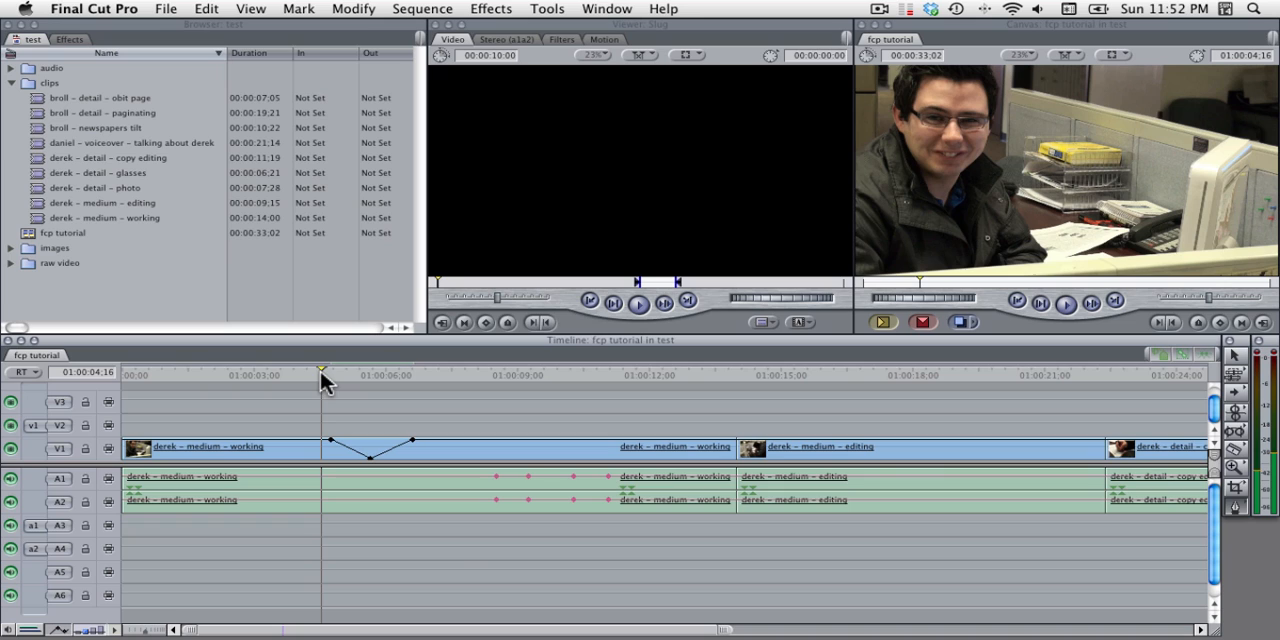
{"action": "mouse_move", "coordinate": [1040, 168]}
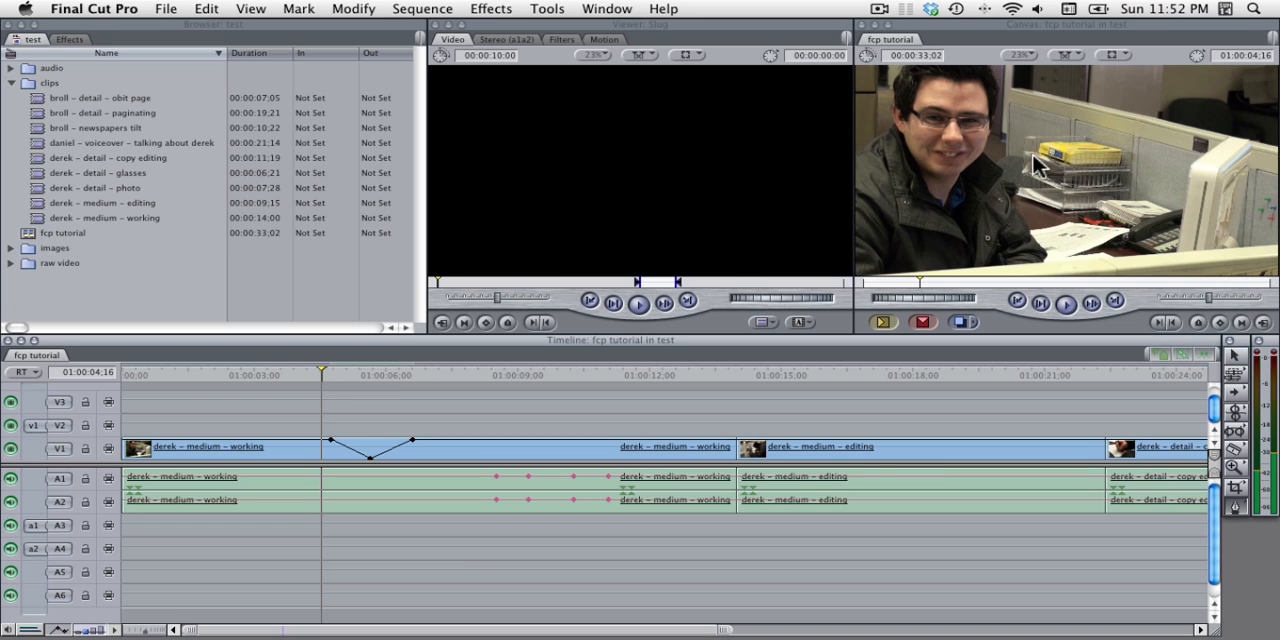
{"action": "mouse_move", "coordinate": [557, 345]}
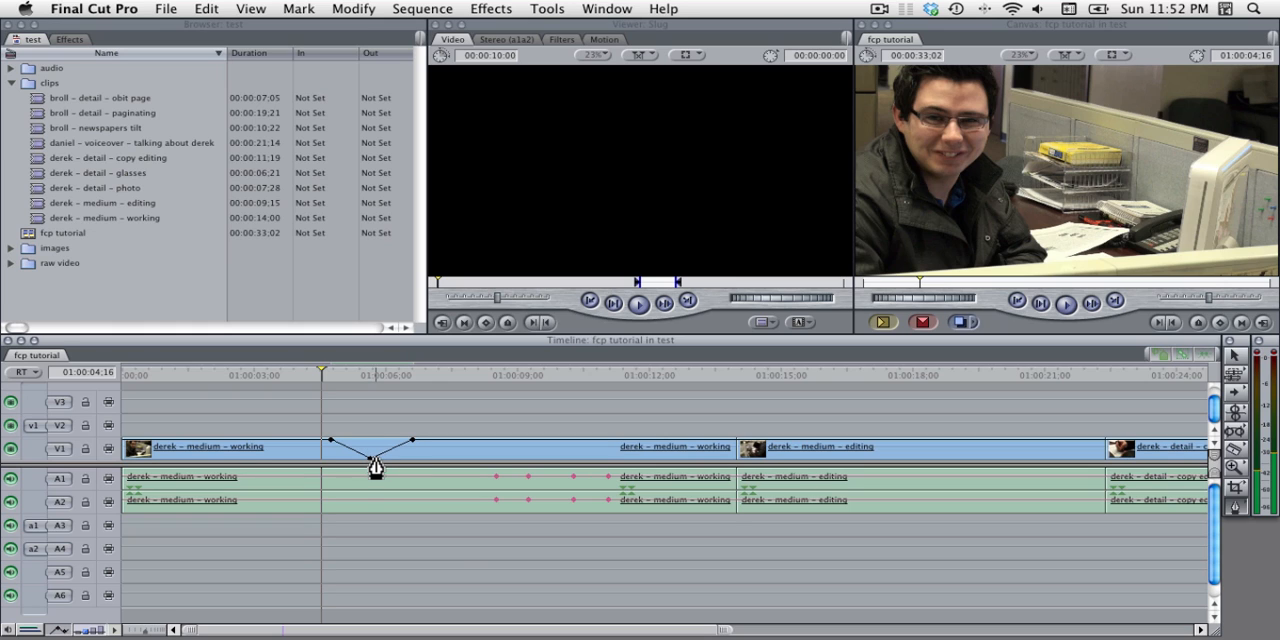
{"action": "mouse_move", "coordinate": [373, 467]}
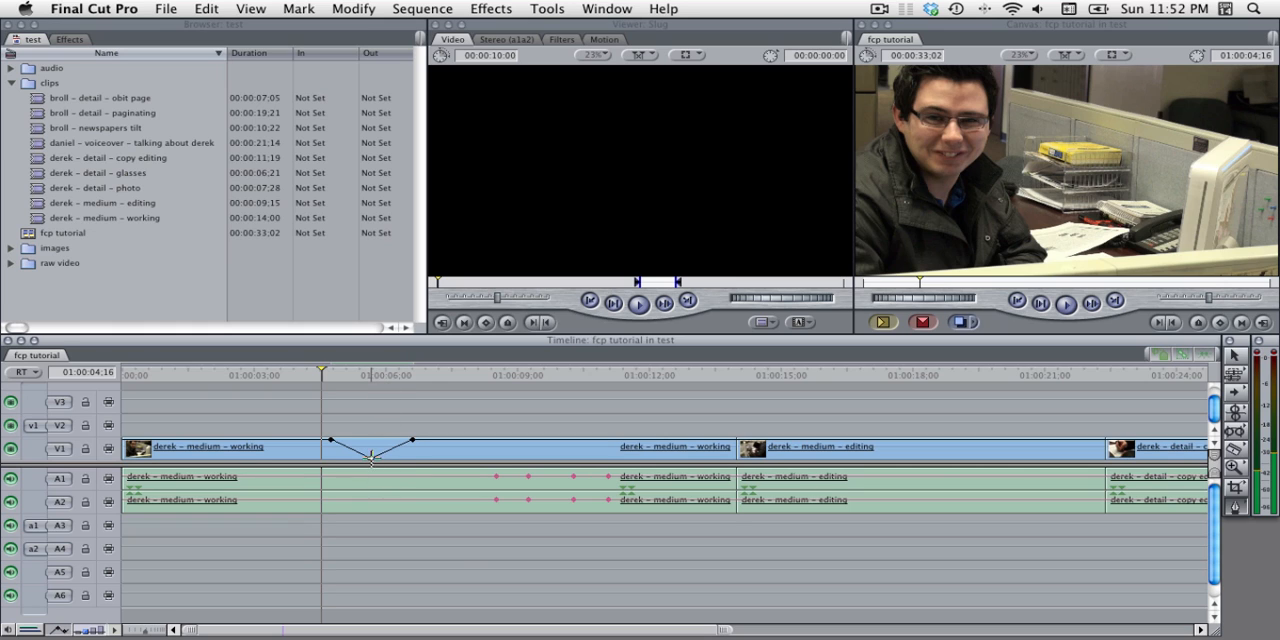
{"action": "mouse_move", "coordinate": [378, 388]}
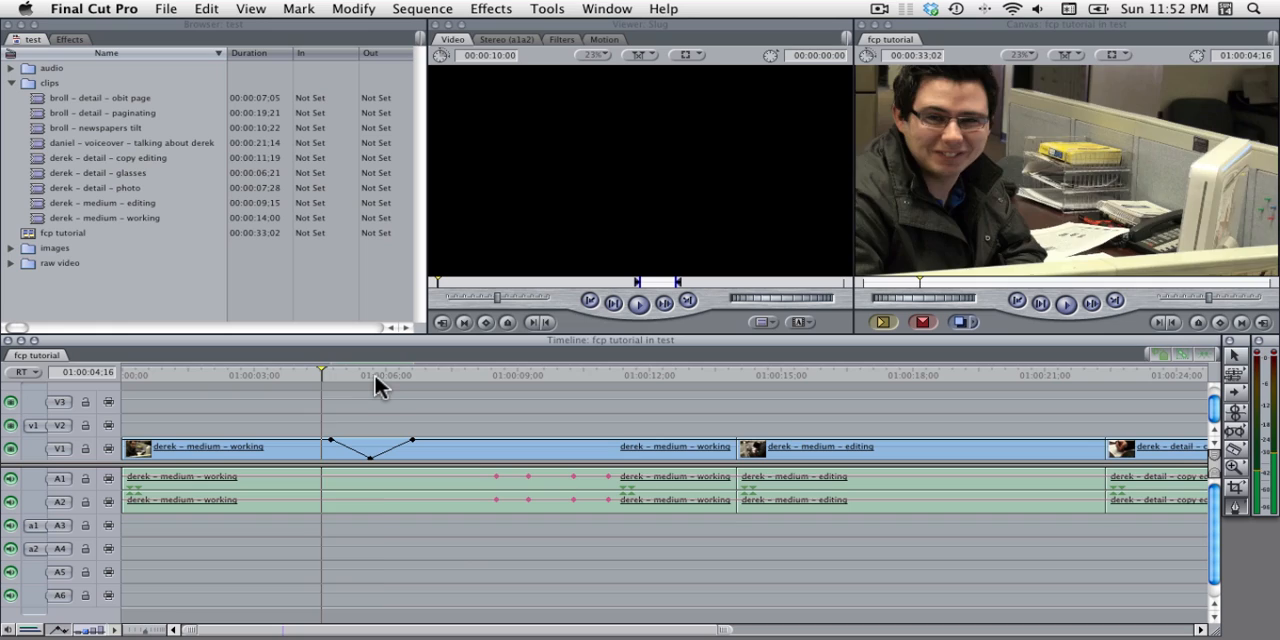
Preview the black frame near 01:00:05:20 where the middle opacity keyframe sits at zero.
{"action": "left_click", "coordinate": [372, 375]}
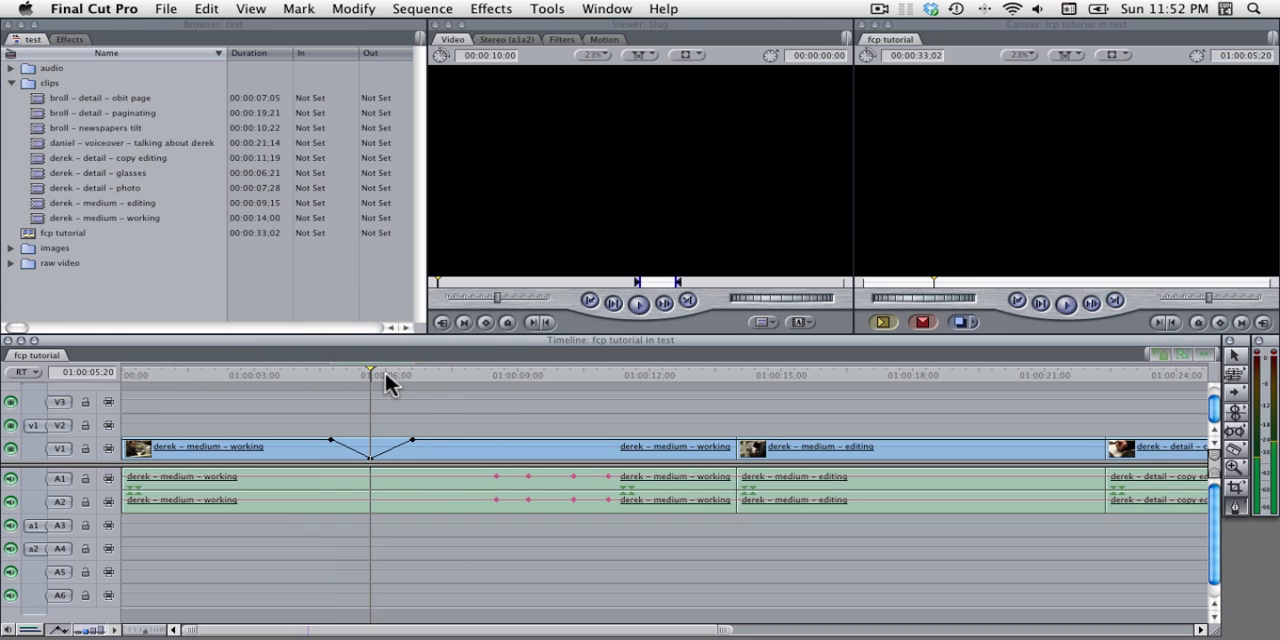
{"action": "mouse_move", "coordinate": [1058, 124]}
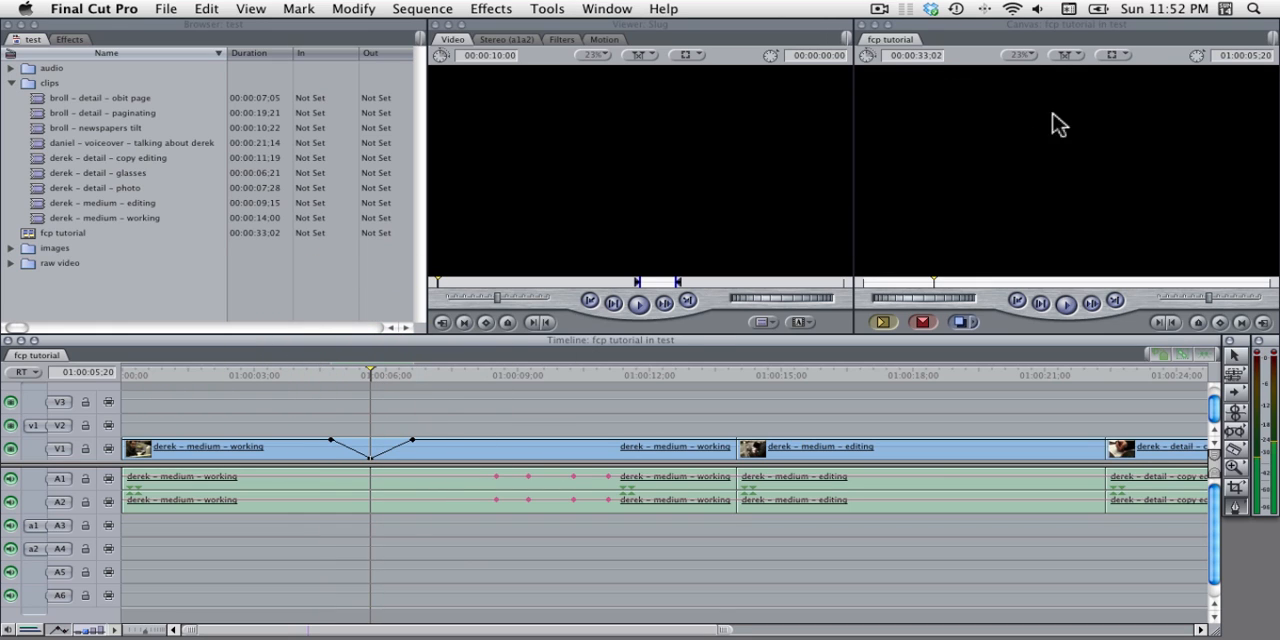
{"action": "mouse_move", "coordinate": [1050, 127]}
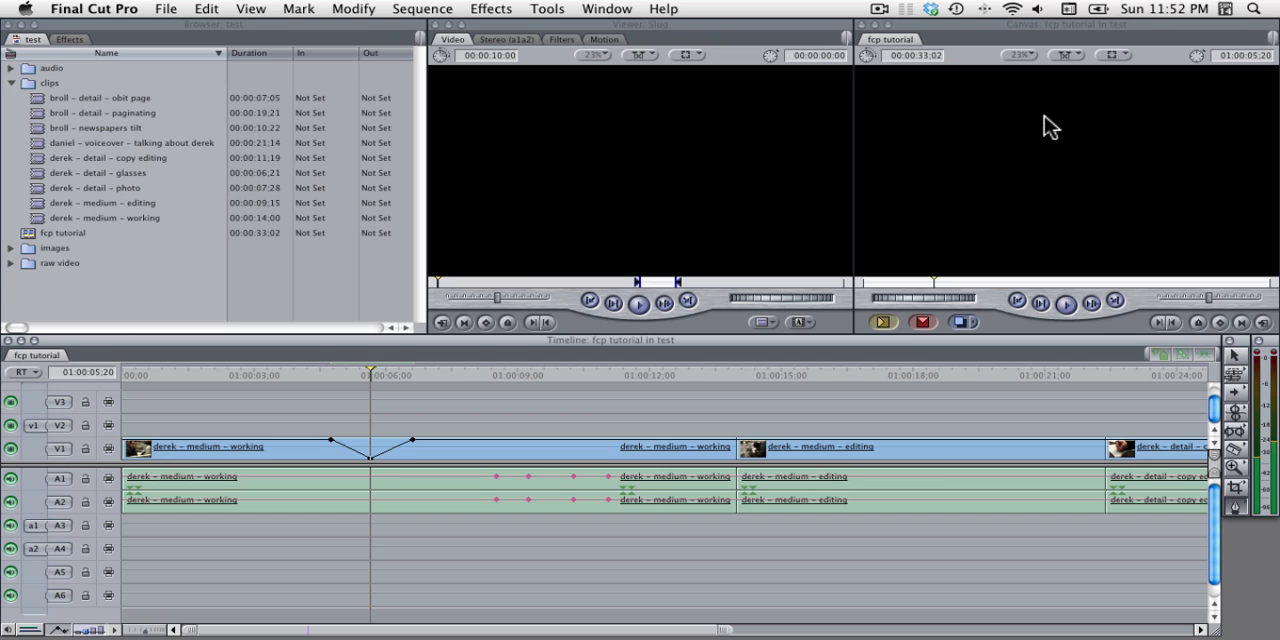
{"action": "mouse_move", "coordinate": [580, 335]}
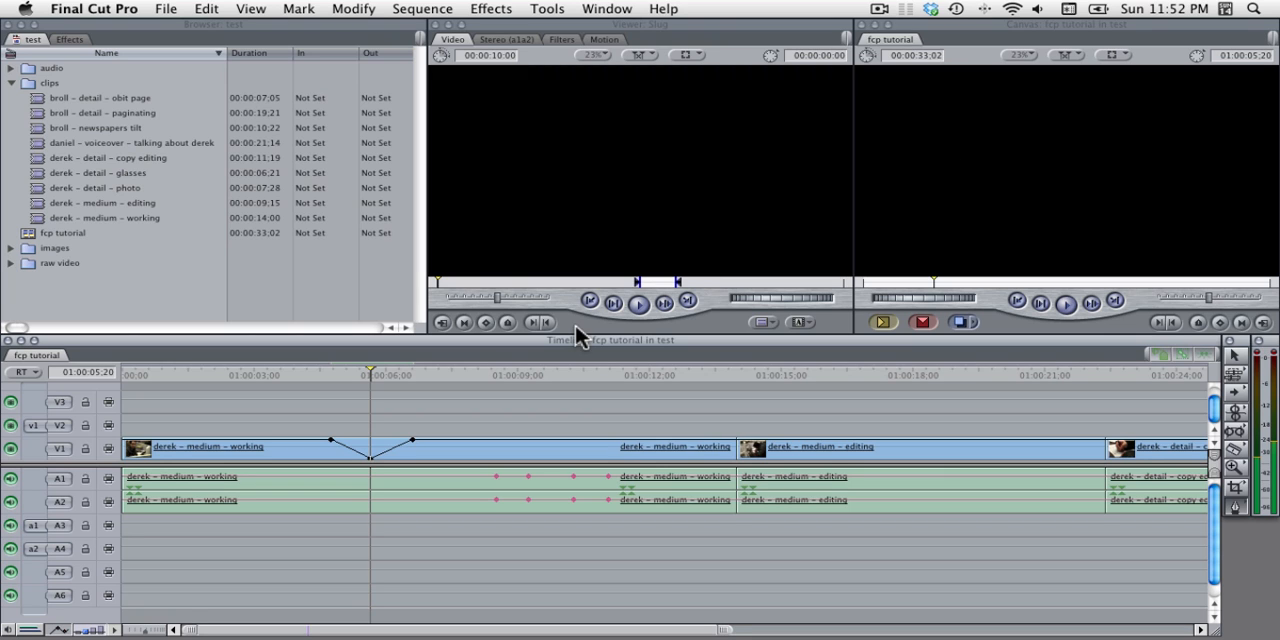
{"action": "left_click", "coordinate": [427, 374]}
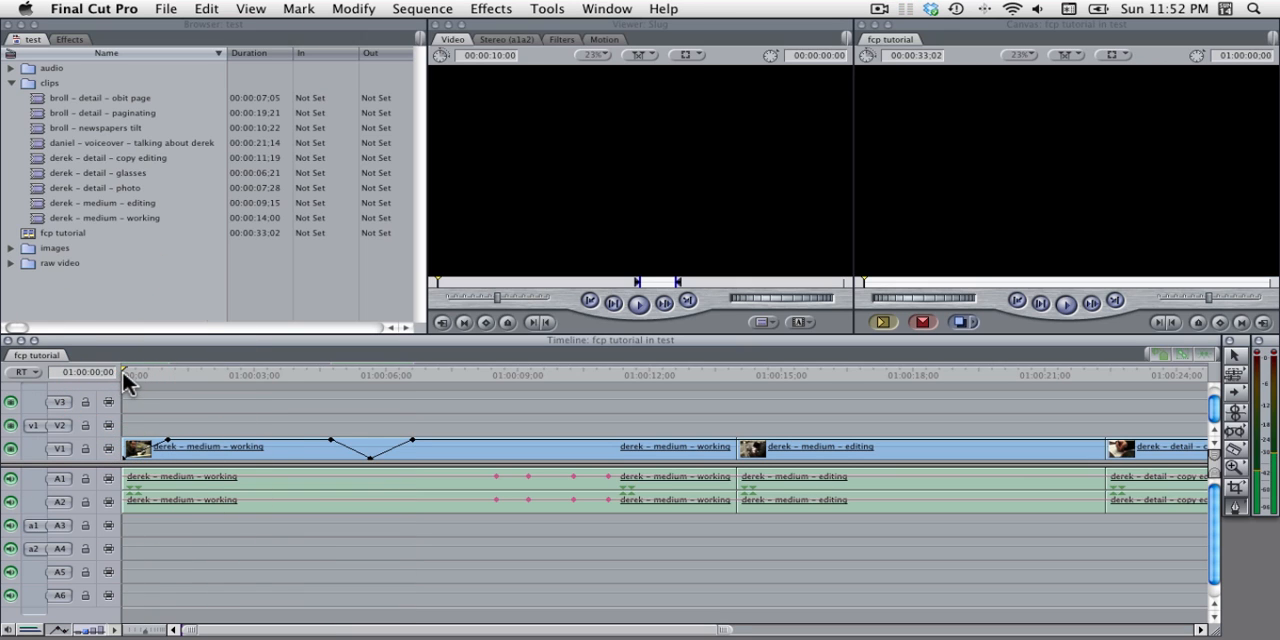
Create a fade-in from 0% opacity at the start of the first V1 clip.
{"action": "left_click_drag", "start_coordinate": [128, 375], "coordinate": [162, 375]}
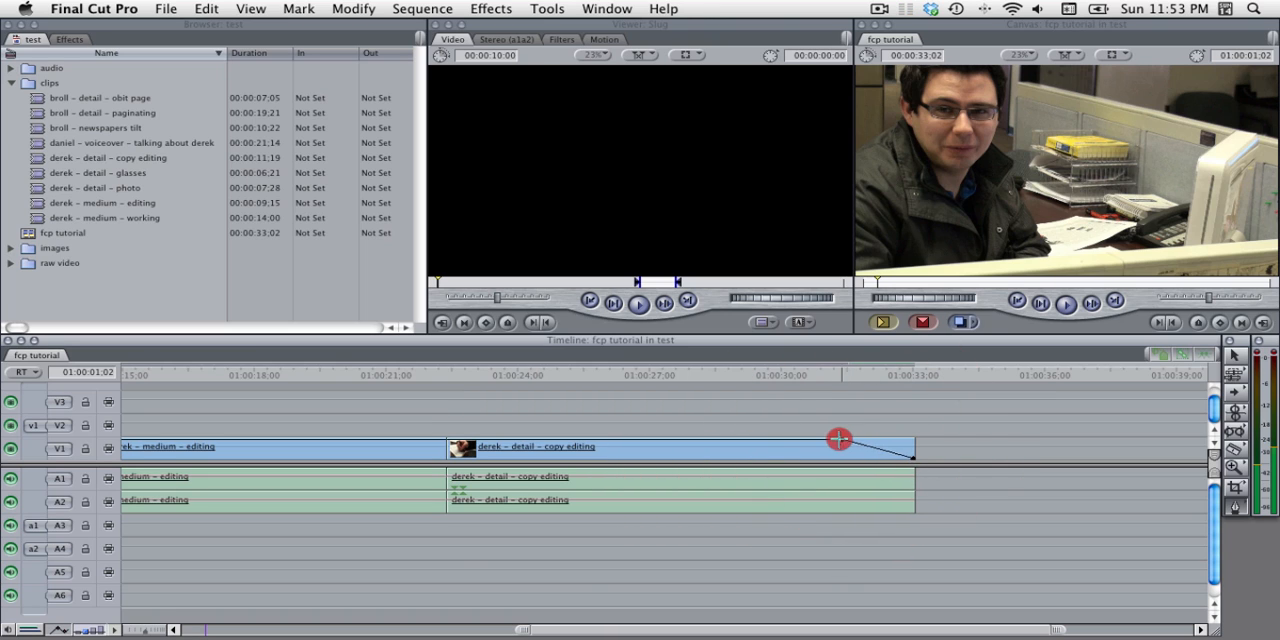
Shorten the detail – copy editing clip's fade-out and extend its out point by +00:04:19.
{"action": "left_click_drag", "start_coordinate": [838, 438], "coordinate": [700, 438]}
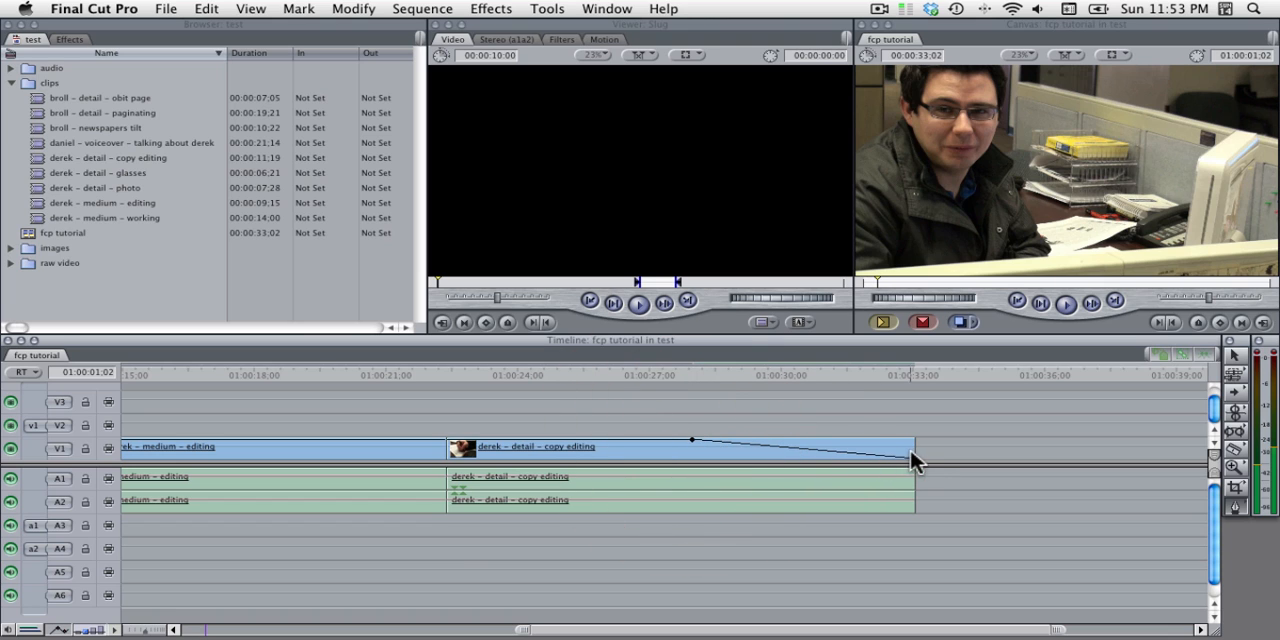
{"action": "mouse_move", "coordinate": [693, 447]}
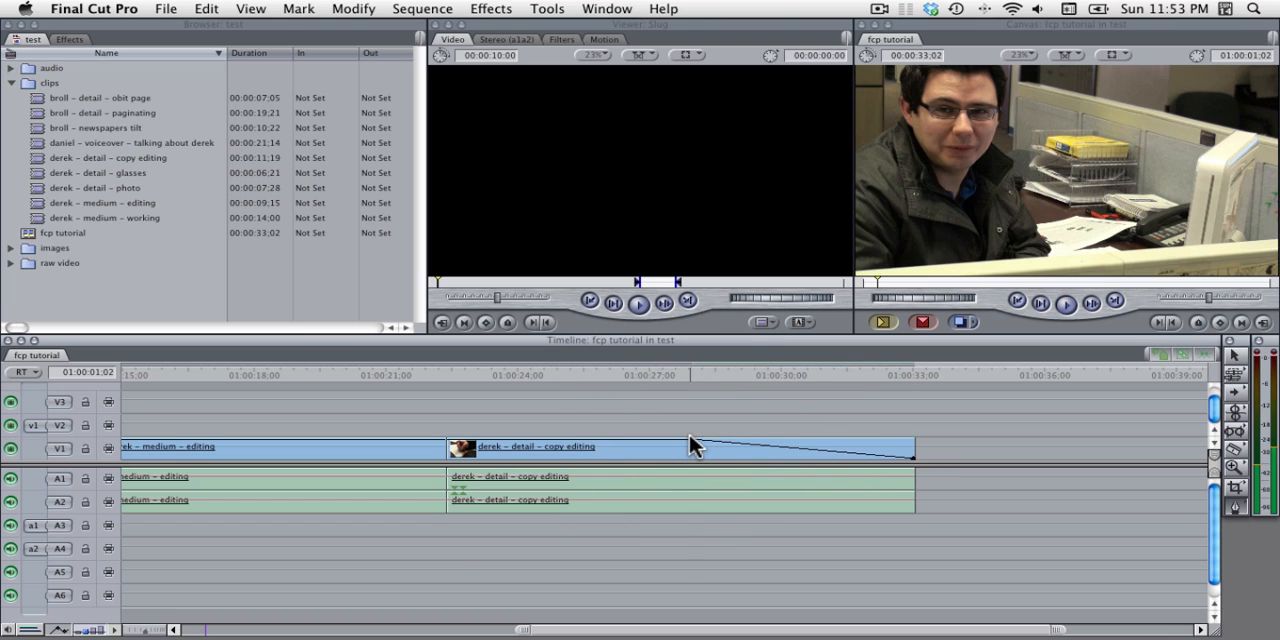
{"action": "left_click_drag", "start_coordinate": [695, 447], "coordinate": [876, 437]}
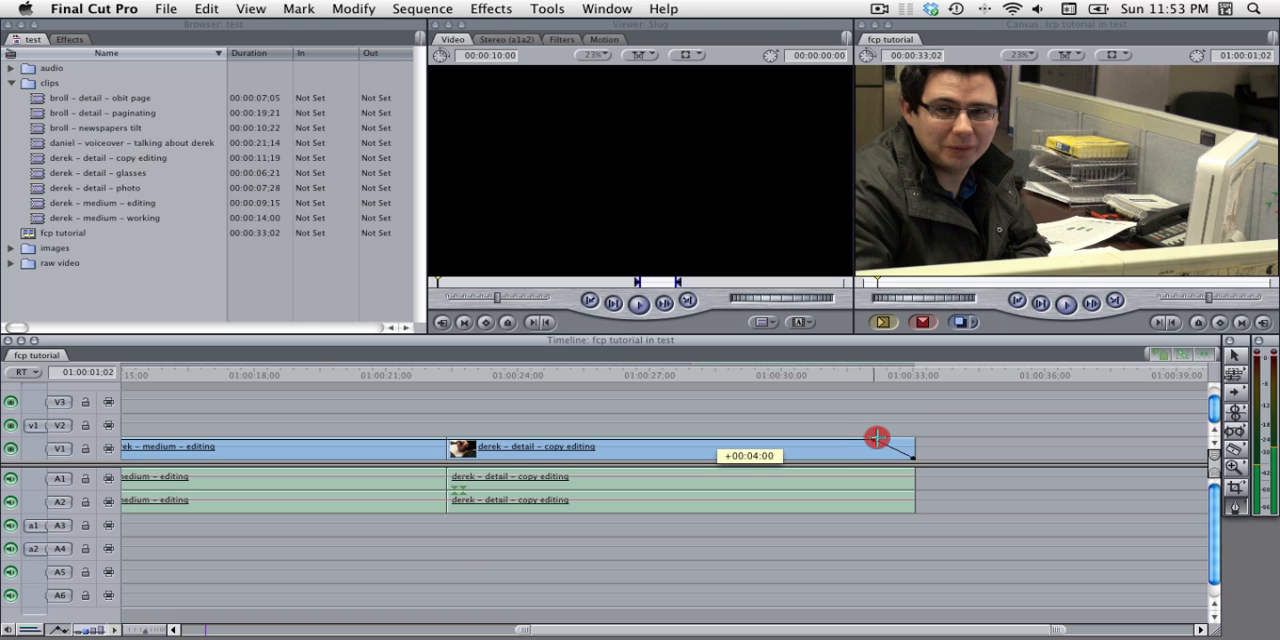
{"action": "left_click_drag", "start_coordinate": [876, 437], "coordinate": [897, 440]}
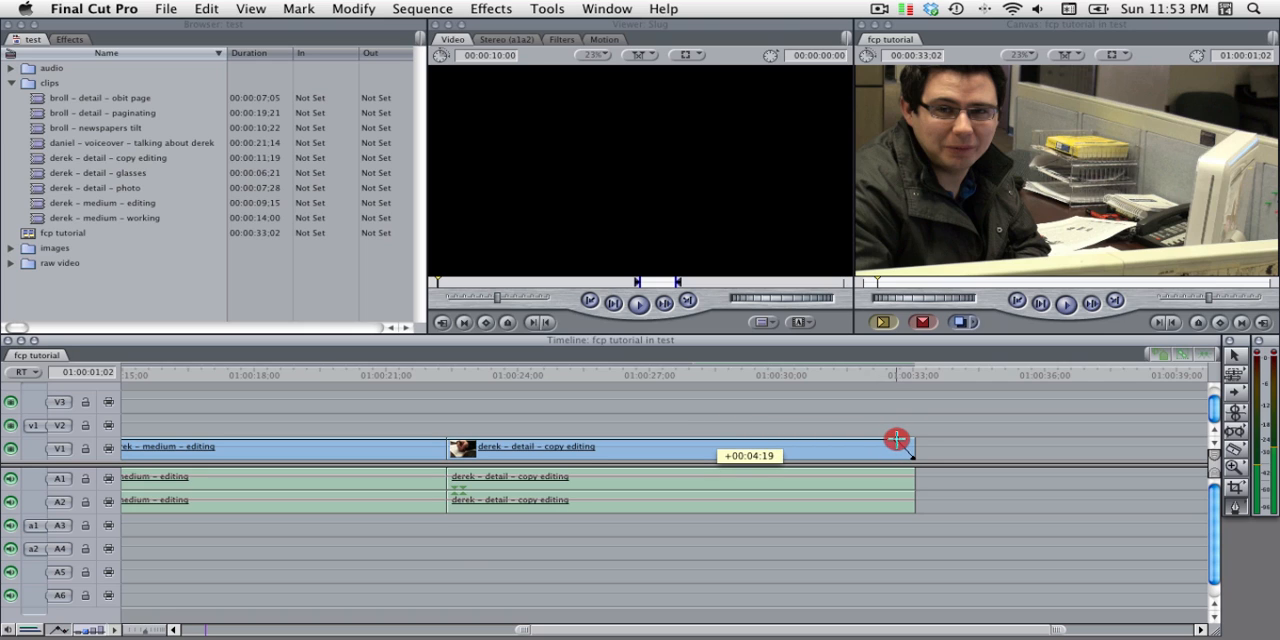
{"action": "left_click_drag", "start_coordinate": [897, 447], "coordinate": [910, 450]}
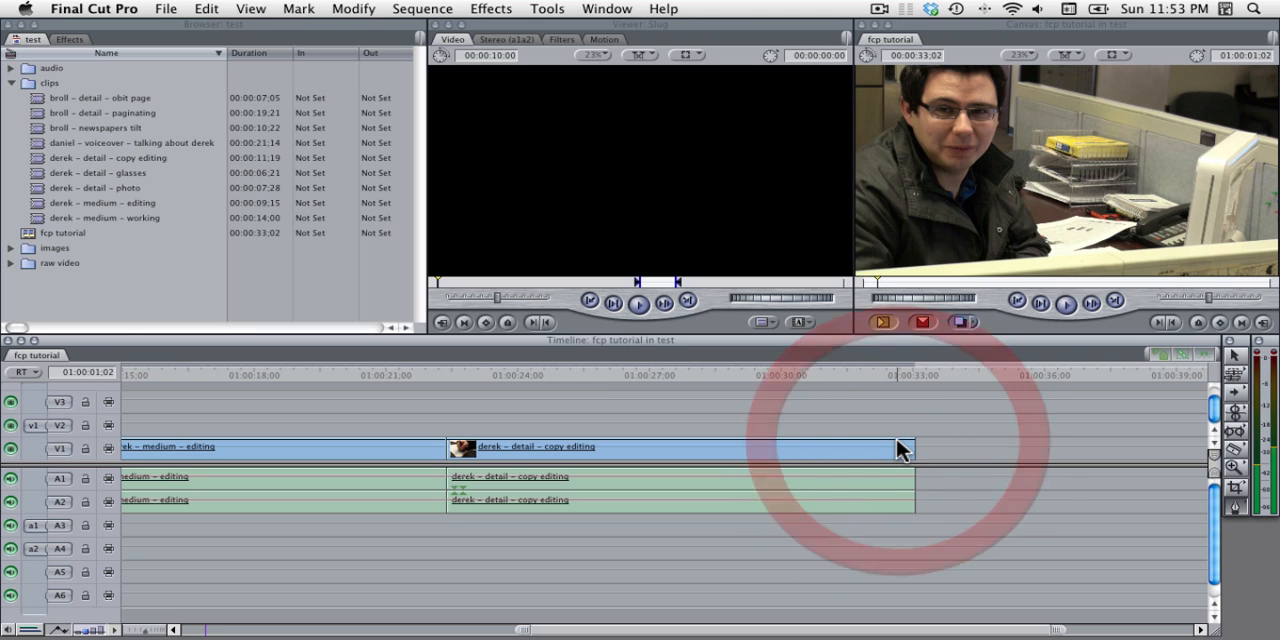
Add a Cross Dissolve transition at the end edit point of the detail – copy editing clip.
{"action": "right_click", "coordinate": [910, 447]}
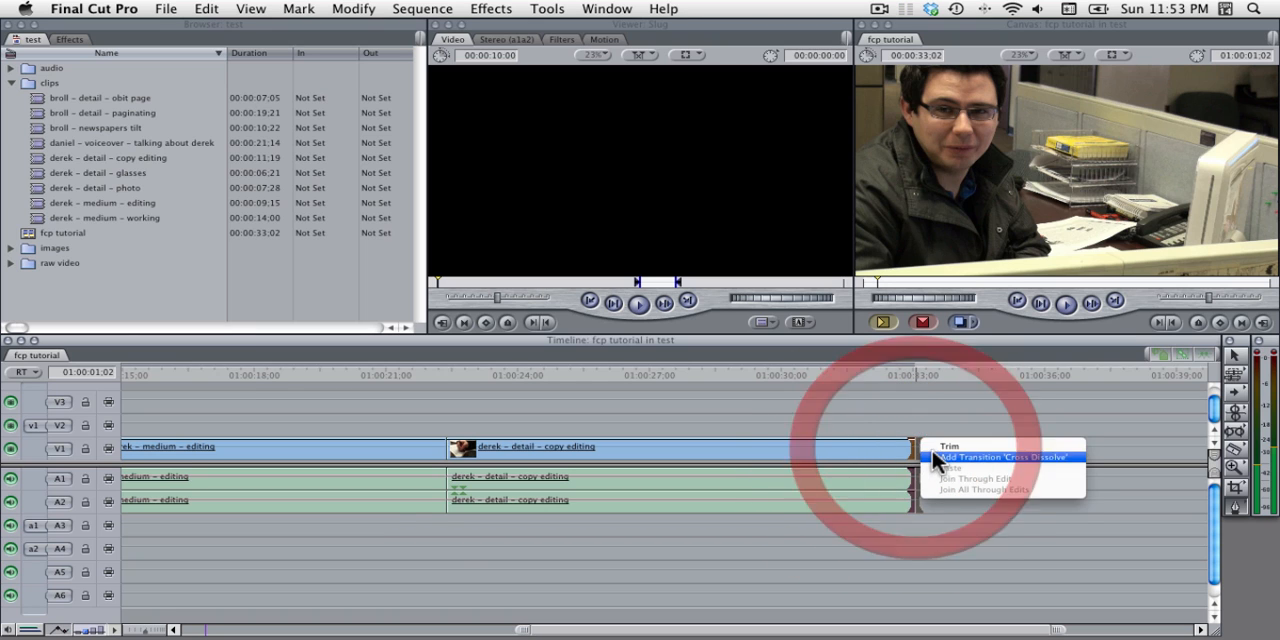
{"action": "left_click", "coordinate": [1005, 457]}
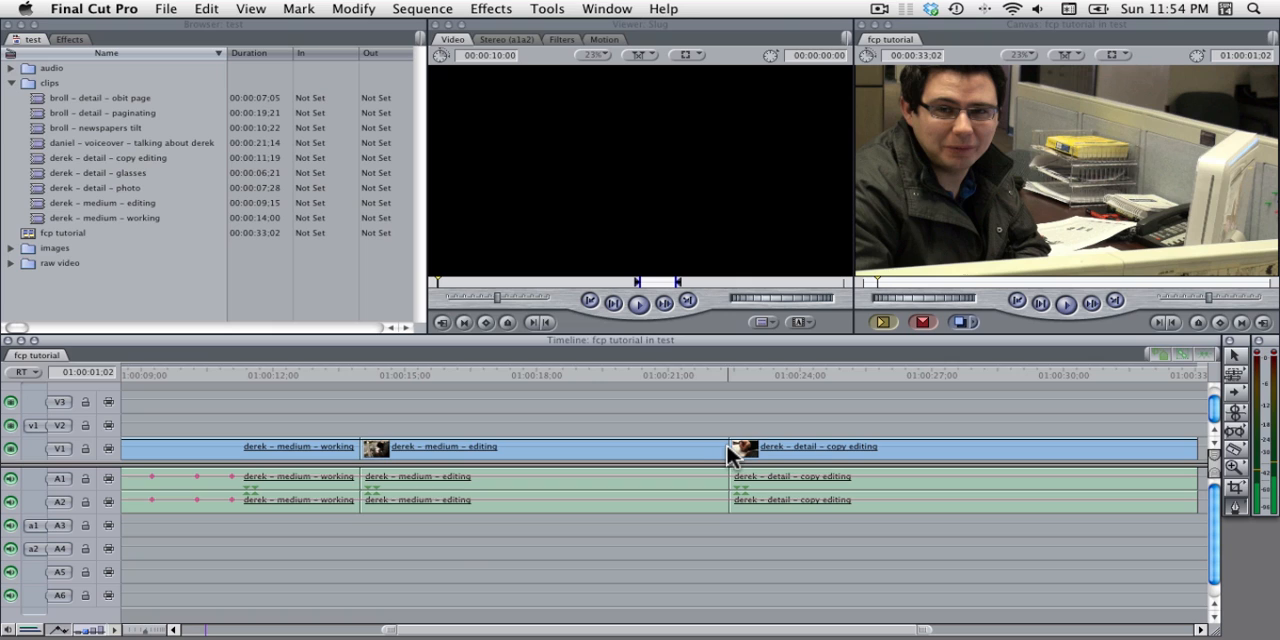
{"action": "right_click", "coordinate": [732, 455]}
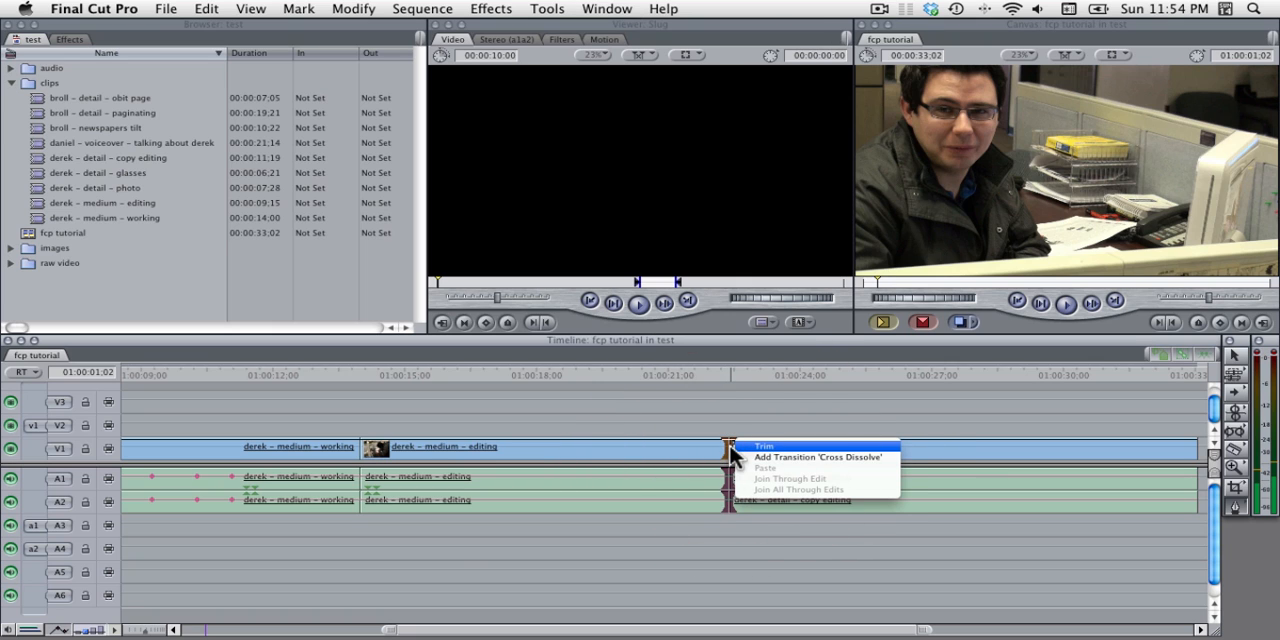
{"action": "mouse_move", "coordinate": [810, 458]}
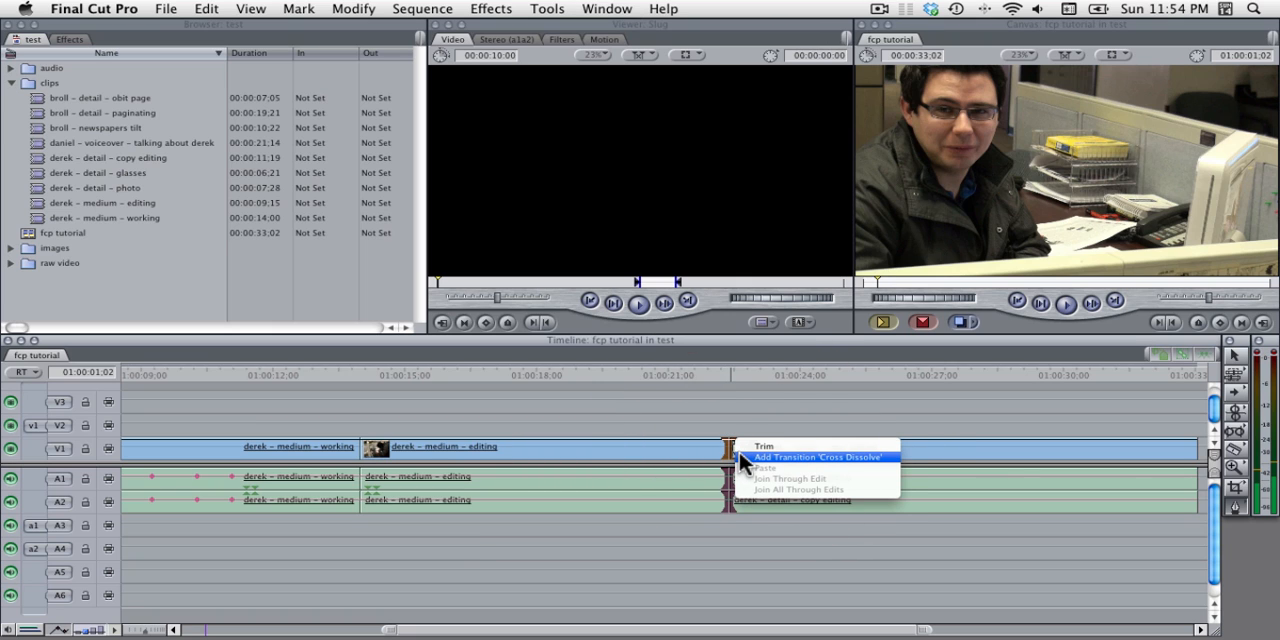
{"action": "left_click", "coordinate": [819, 457]}
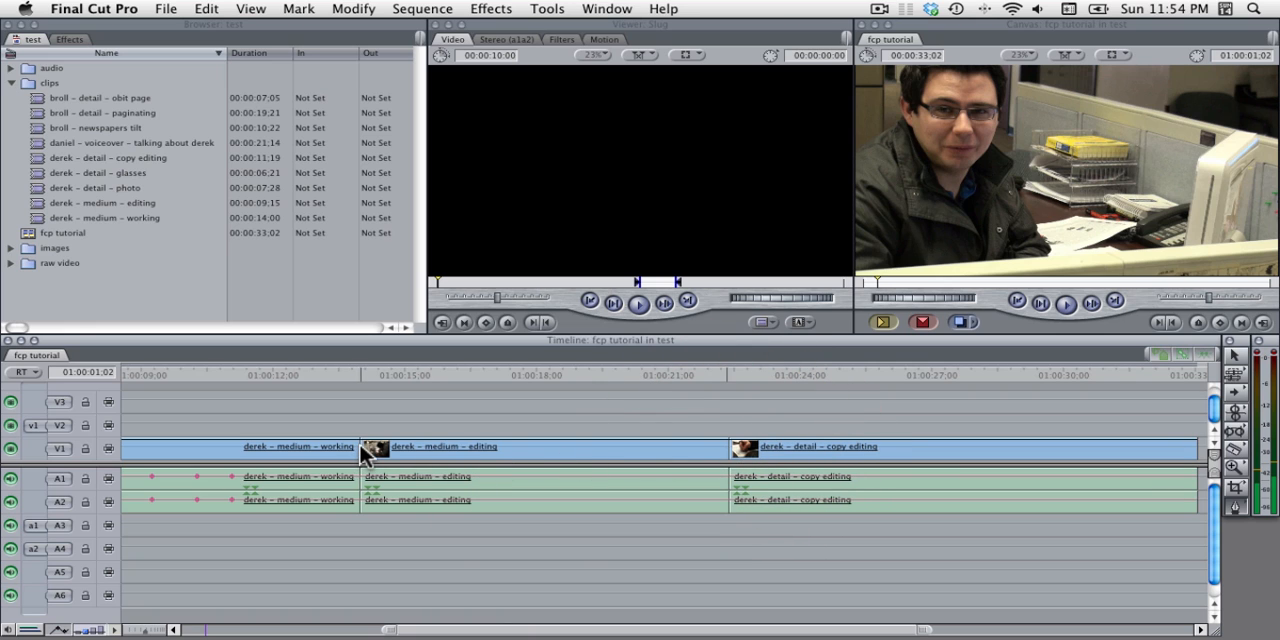
Request a Cross Dissolve at the medium – working/editing cut and accept the insufficient-media warning.
{"action": "right_click", "coordinate": [363, 452]}
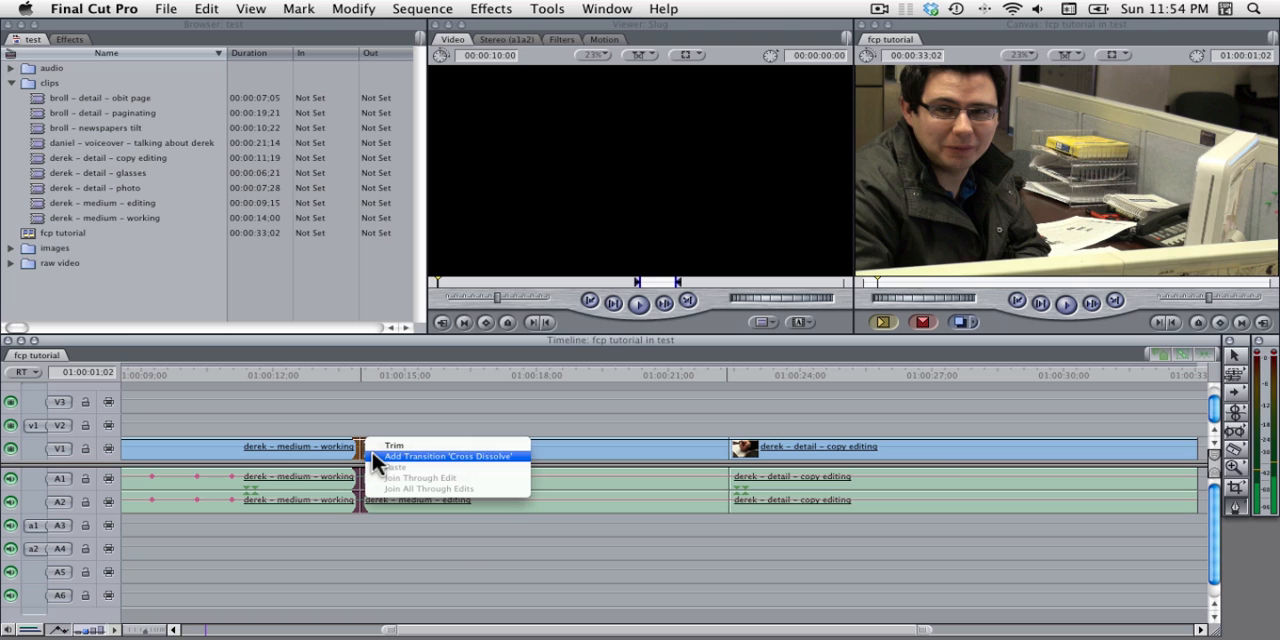
{"action": "left_click", "coordinate": [447, 456]}
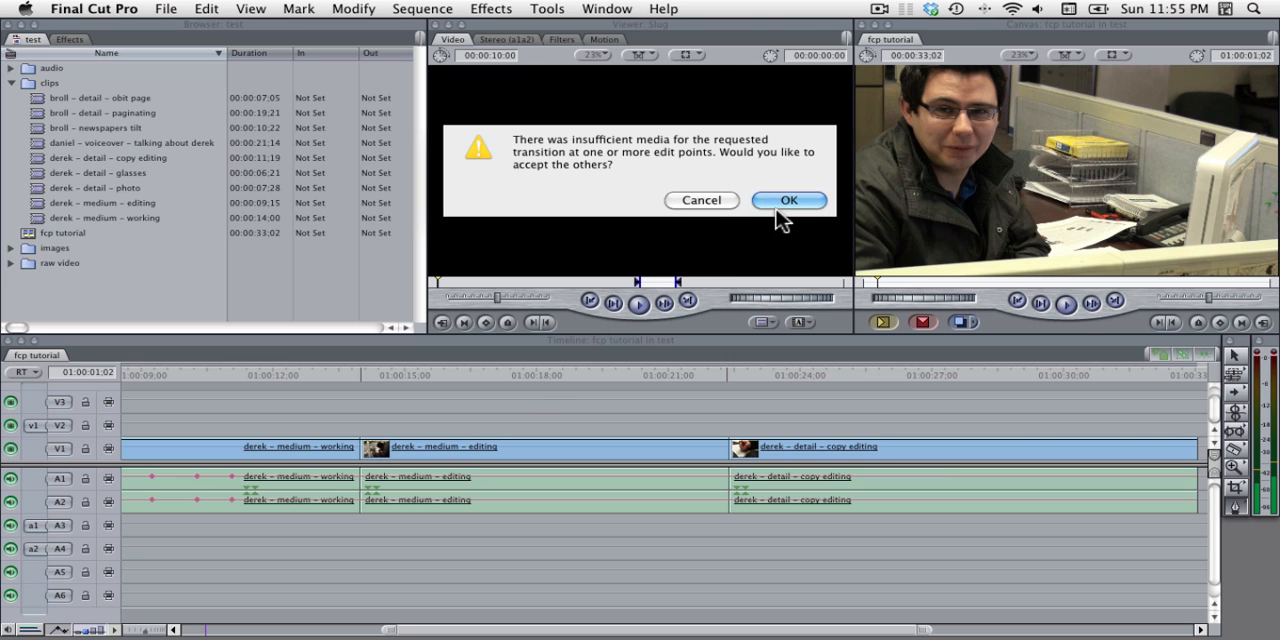
{"action": "left_click", "coordinate": [788, 200]}
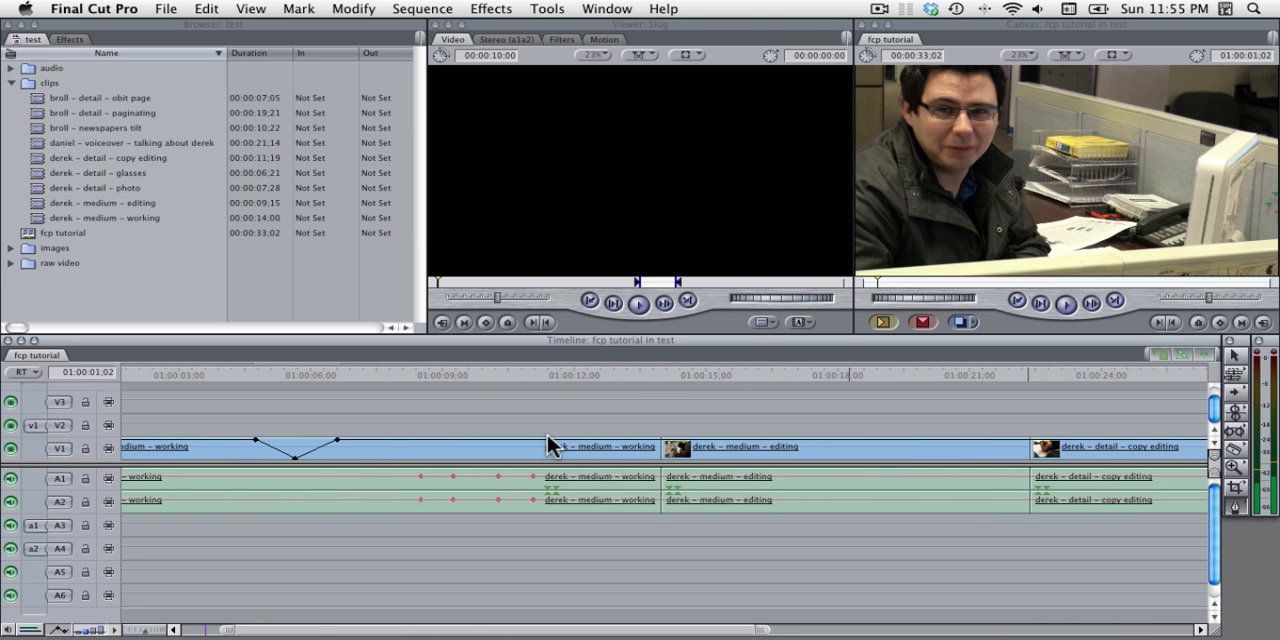
{"action": "mouse_move", "coordinate": [720, 458]}
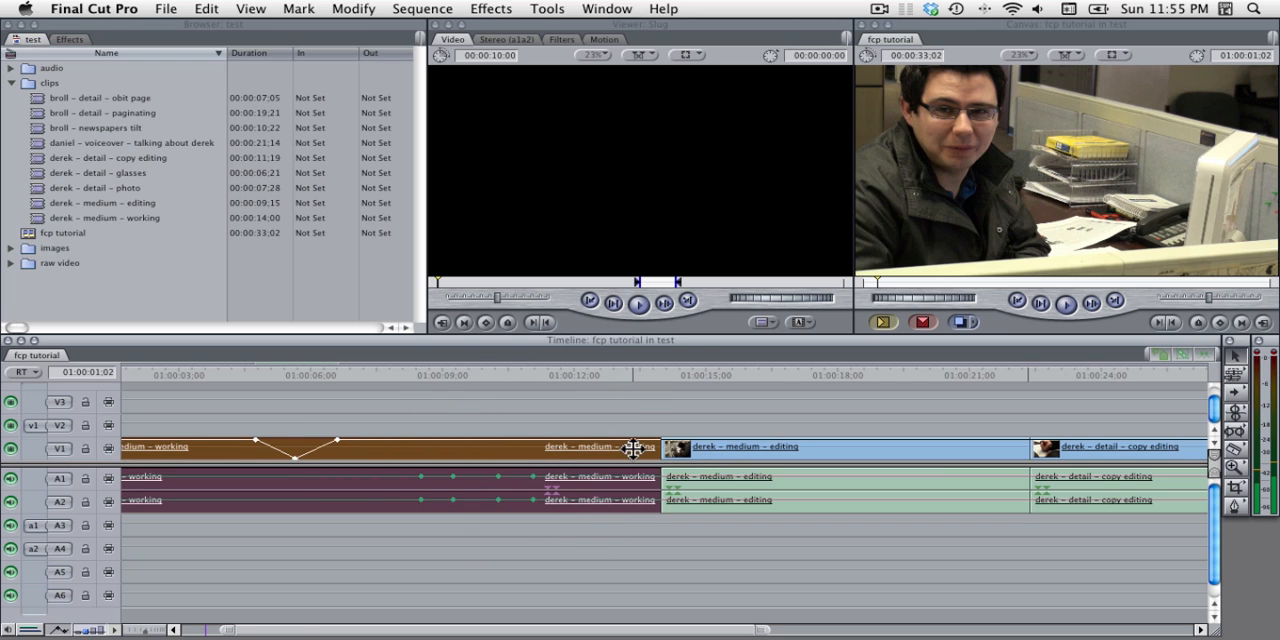
{"action": "mouse_move", "coordinate": [660, 448]}
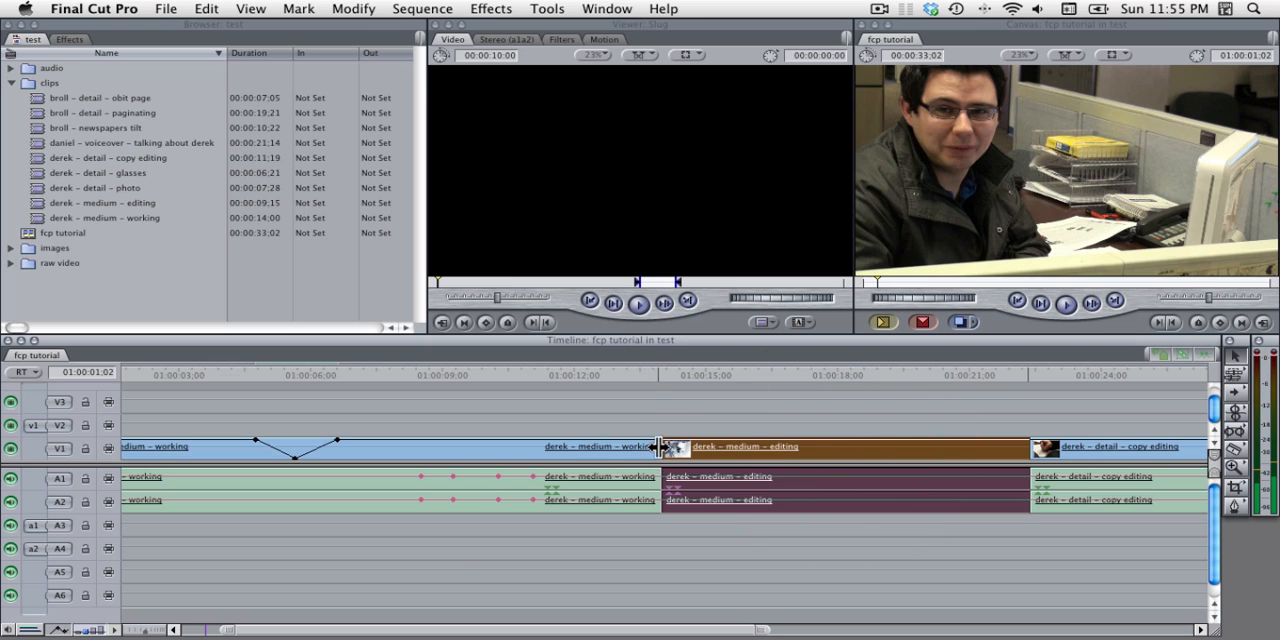
{"action": "mouse_move", "coordinate": [662, 410]}
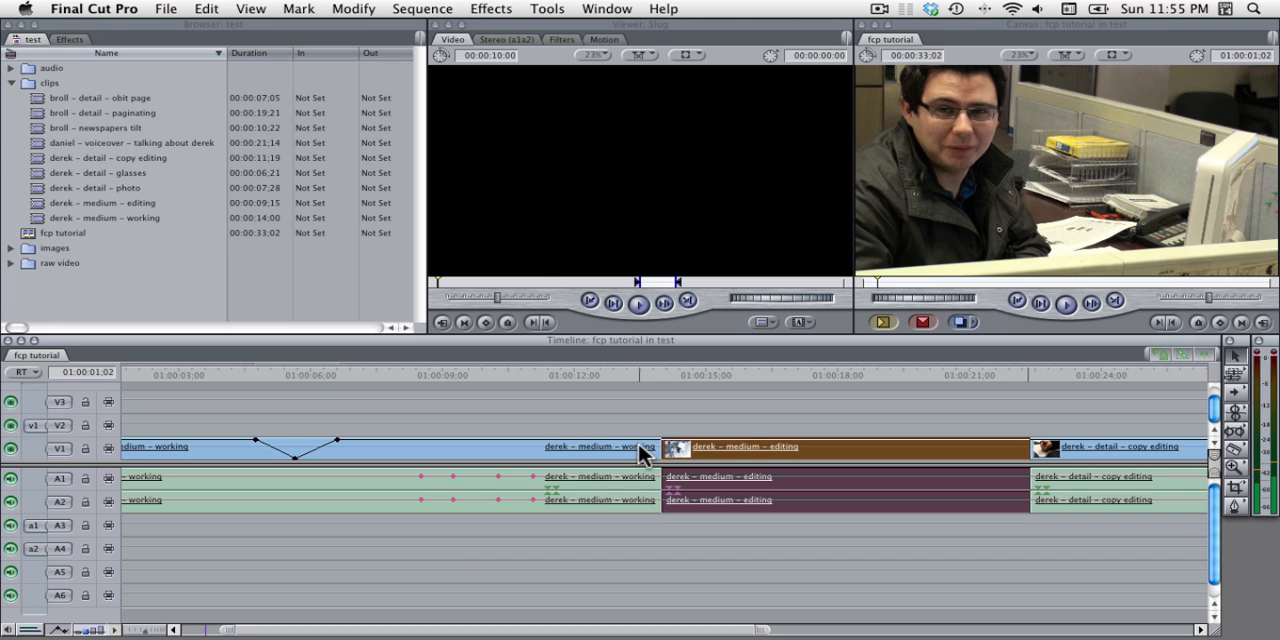
{"action": "mouse_move", "coordinate": [638, 384]}
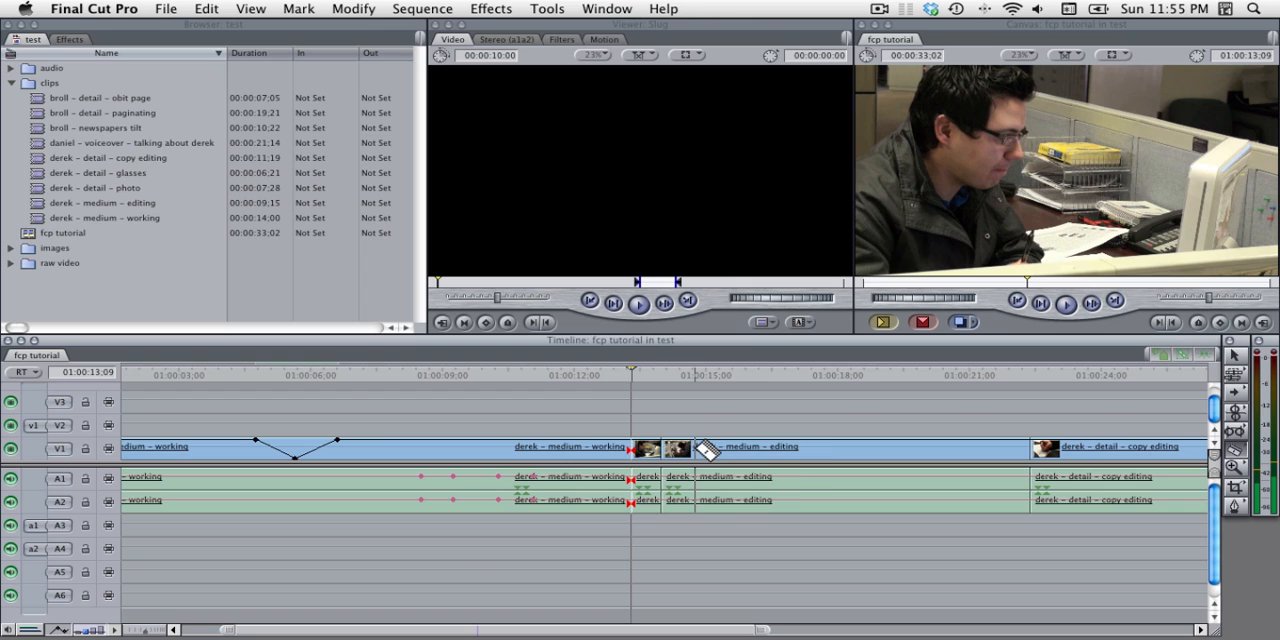
Ripple-trim medium – working's out point to 01:00:13:09, leaving the cut without a transition.
{"action": "left_click", "coordinate": [665, 475]}
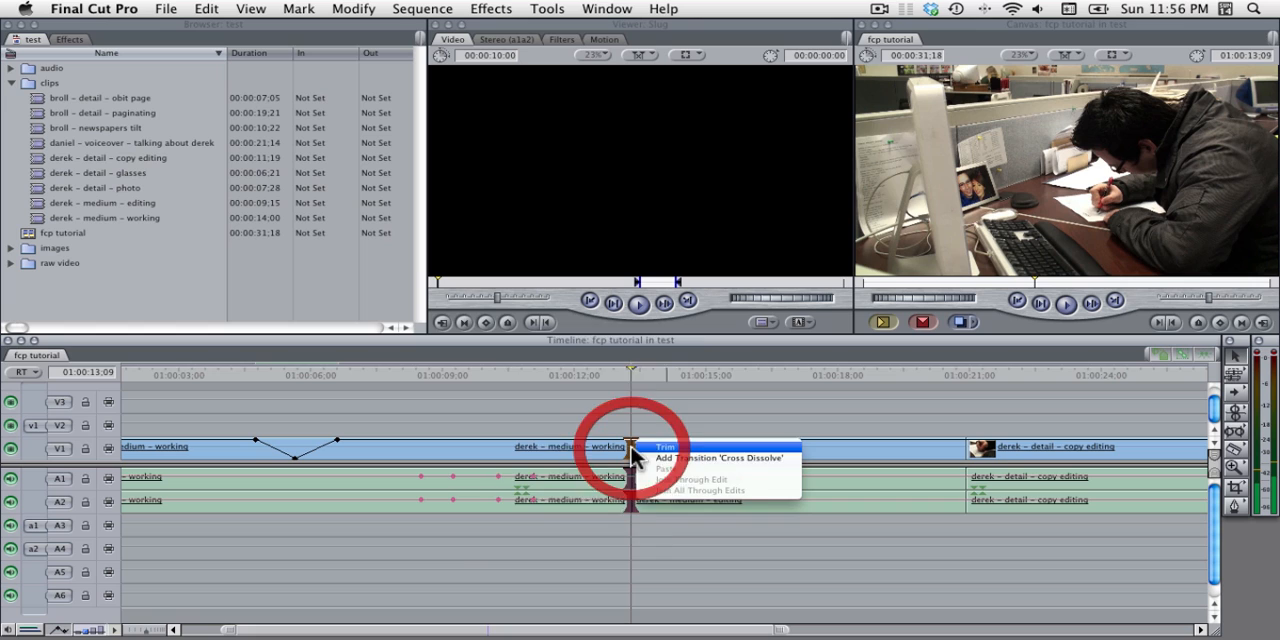
{"action": "left_click", "coordinate": [712, 458]}
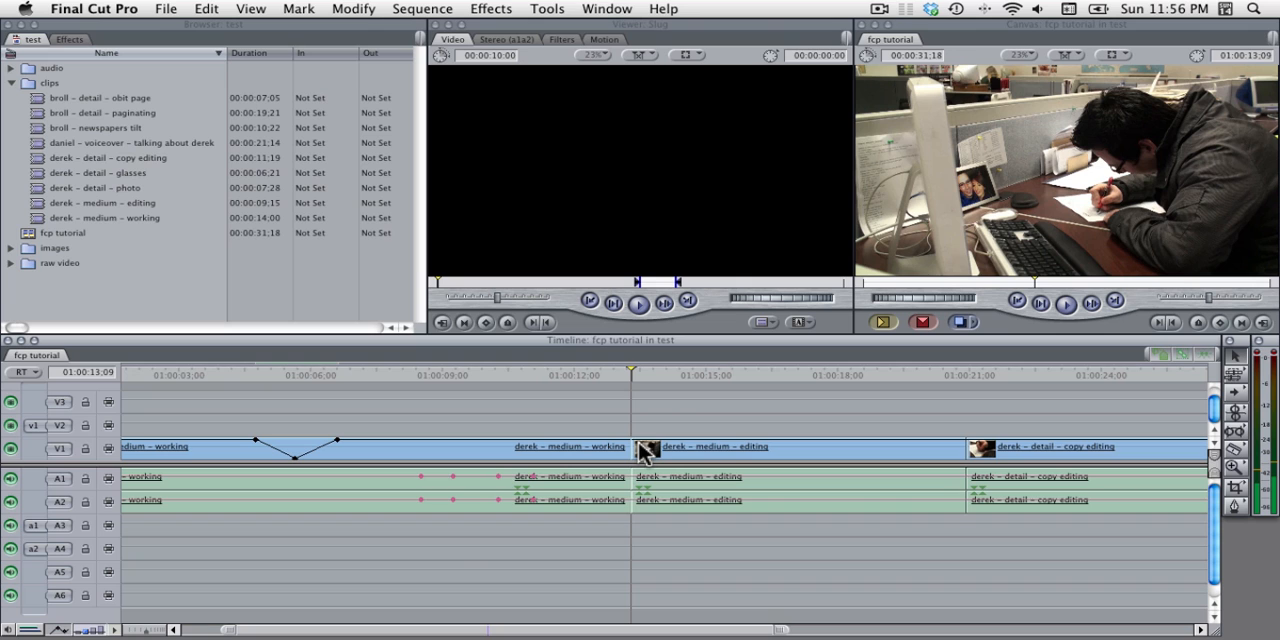
Uncheck Modify > Link on the medium – editing clip so its audio selects alone.
{"action": "left_click", "coordinate": [715, 446]}
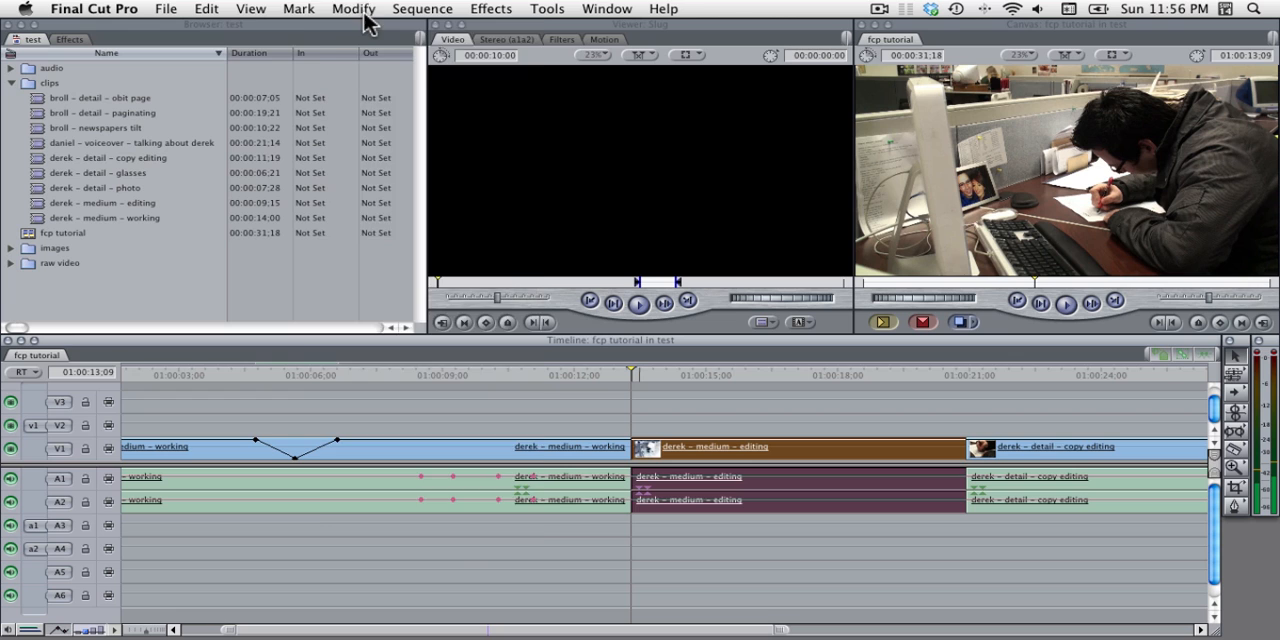
{"action": "left_click", "coordinate": [353, 8]}
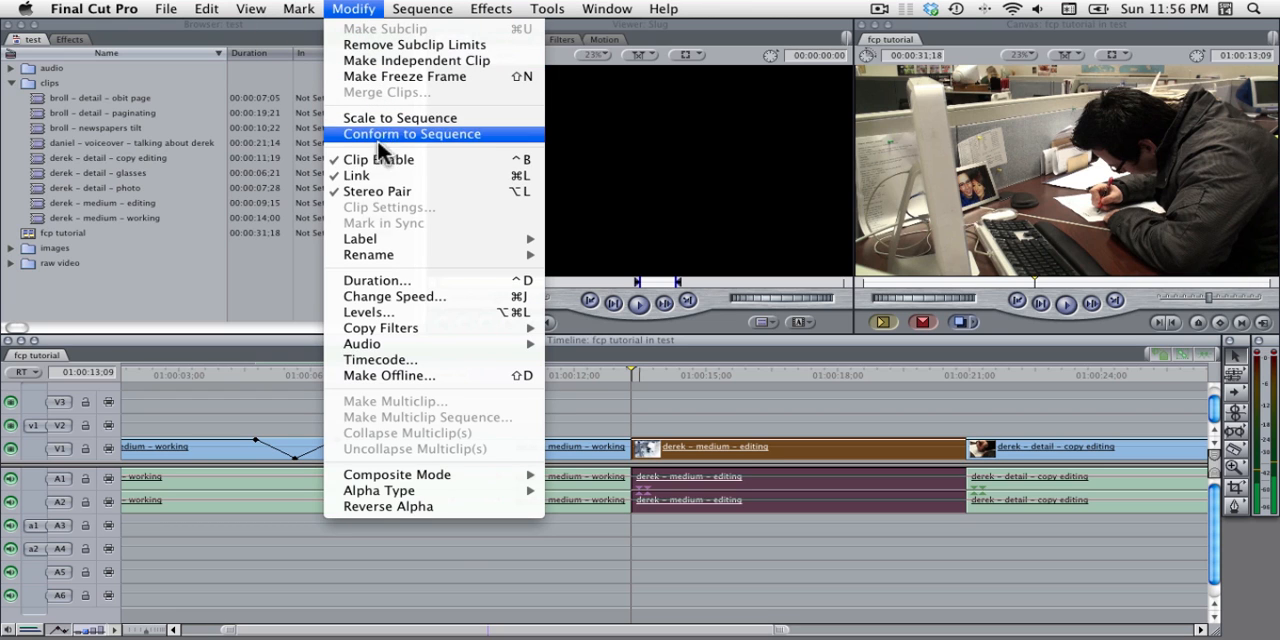
{"action": "left_click", "coordinate": [411, 133]}
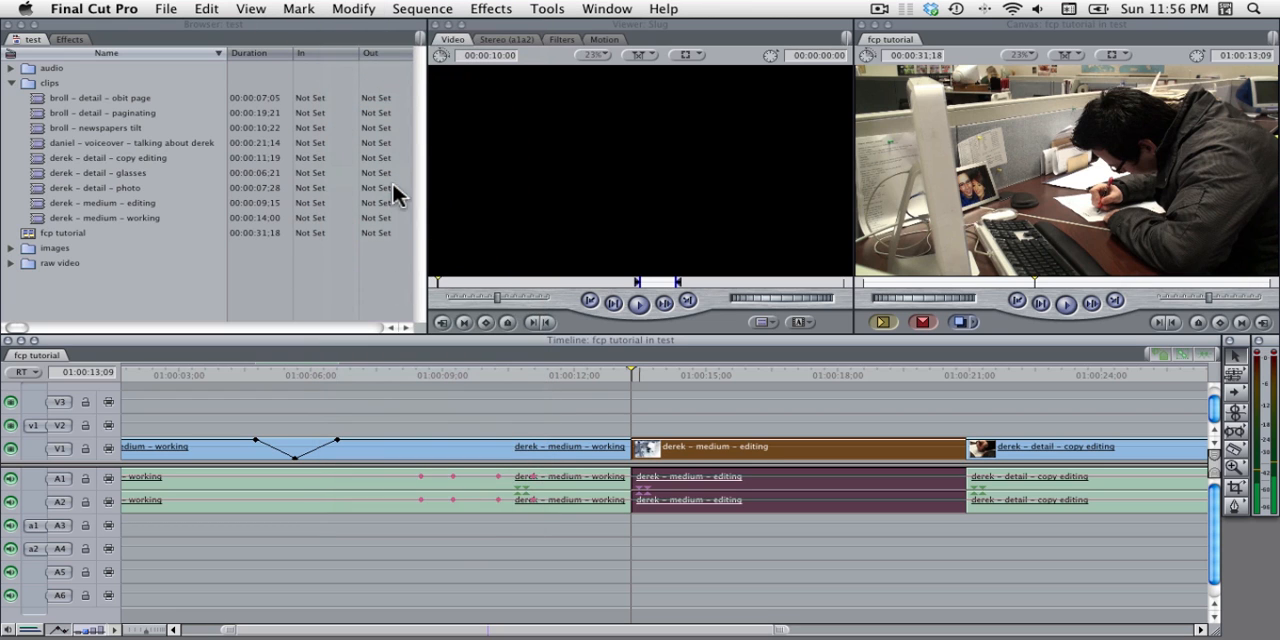
{"action": "left_click", "coordinate": [795, 446]}
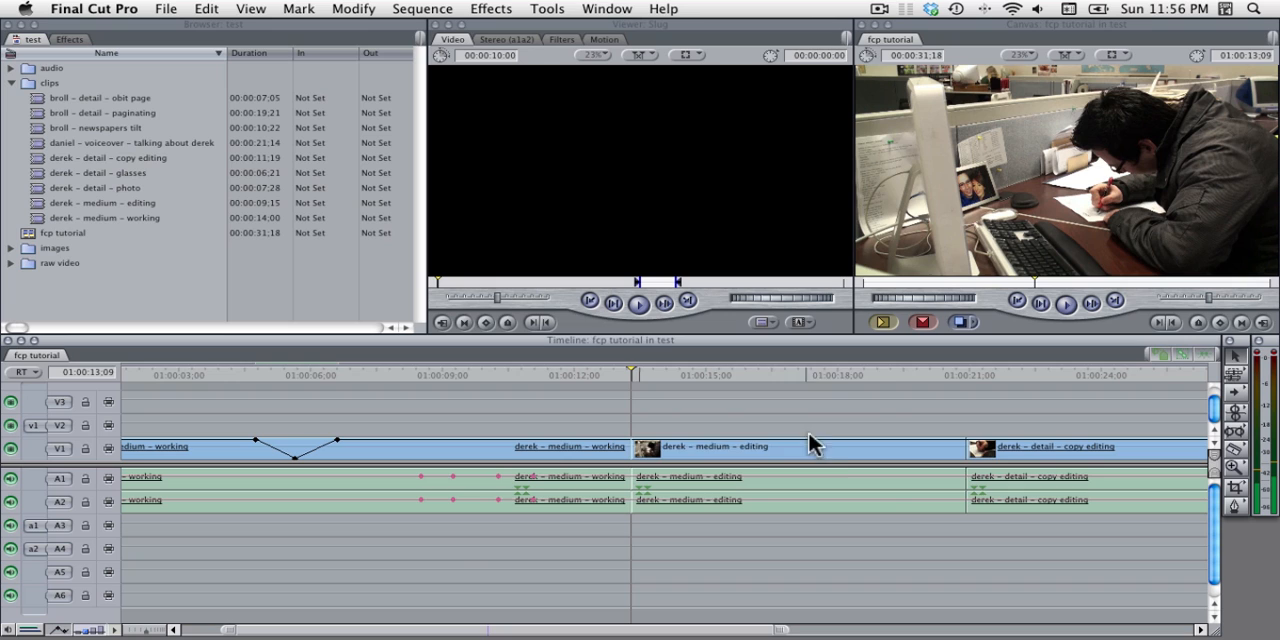
{"action": "left_click", "coordinate": [715, 447]}
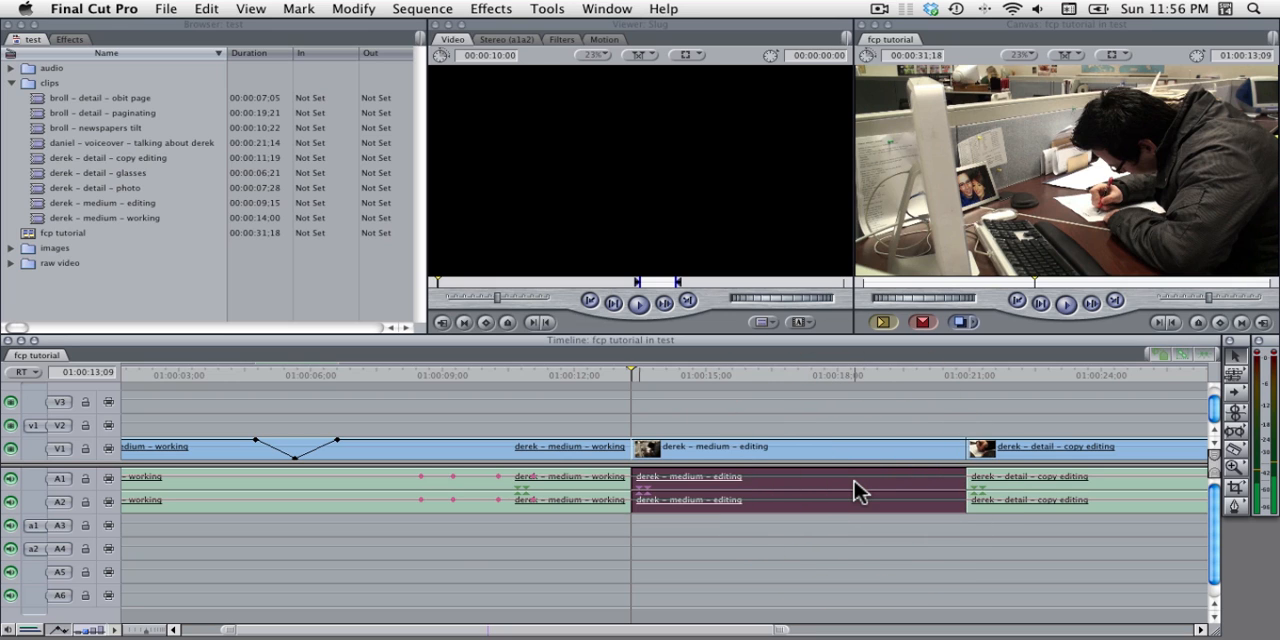
Add a video-only Cross Dissolve at the V1 cut between medium – working and medium – editing.
{"action": "right_click", "coordinate": [632, 447]}
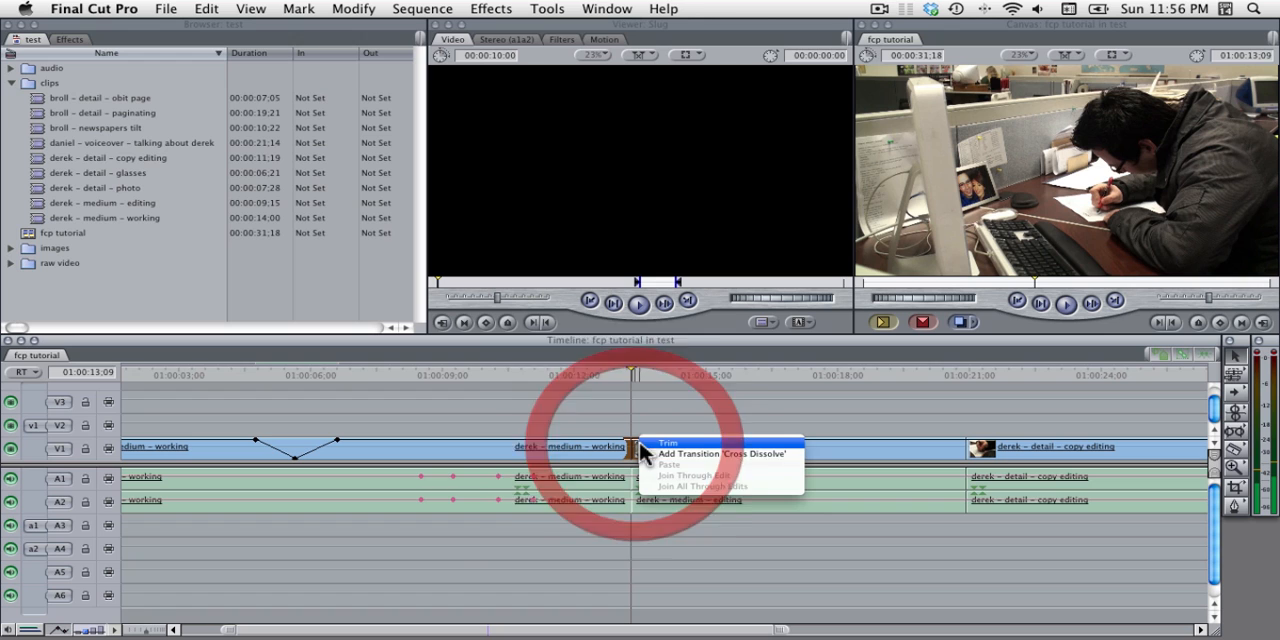
{"action": "left_click", "coordinate": [728, 454]}
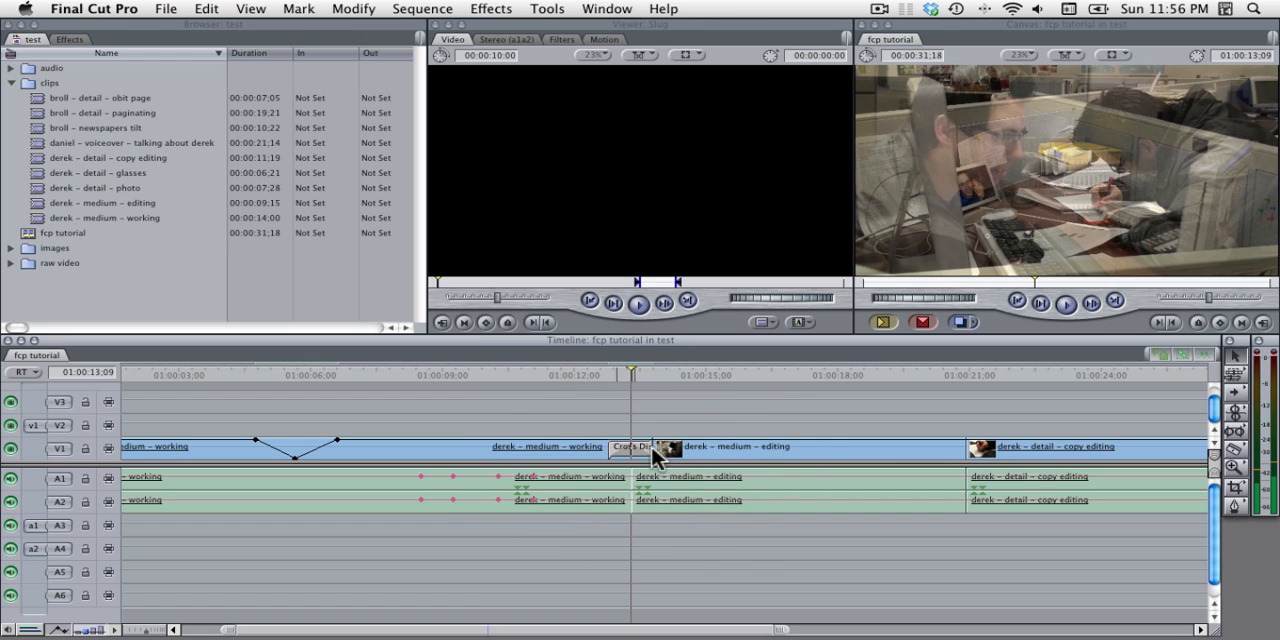